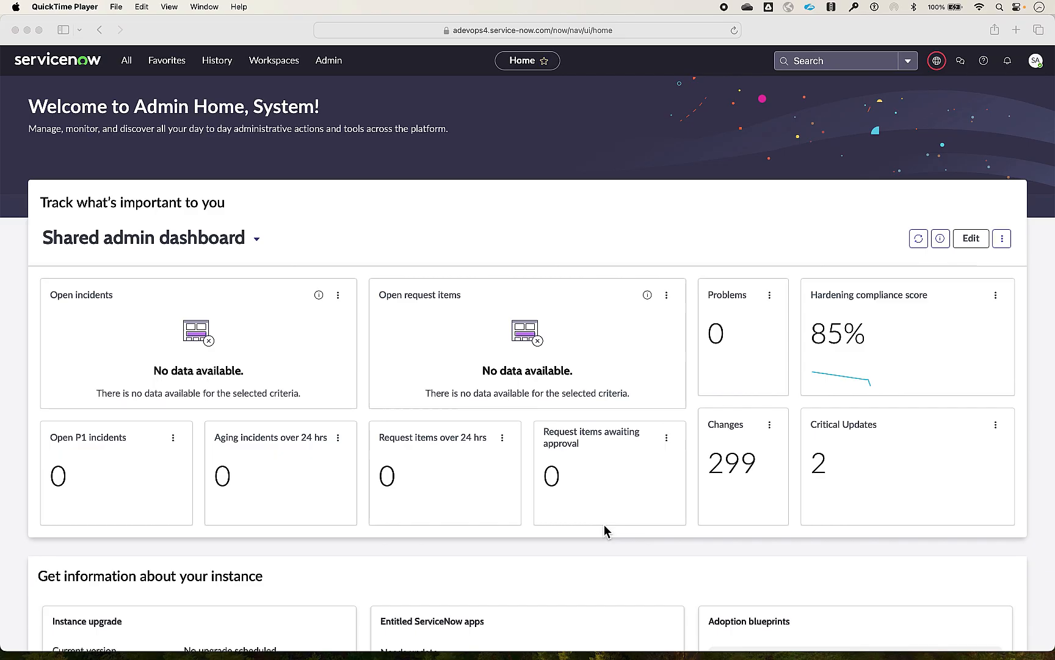
mouse_move(343, 212)
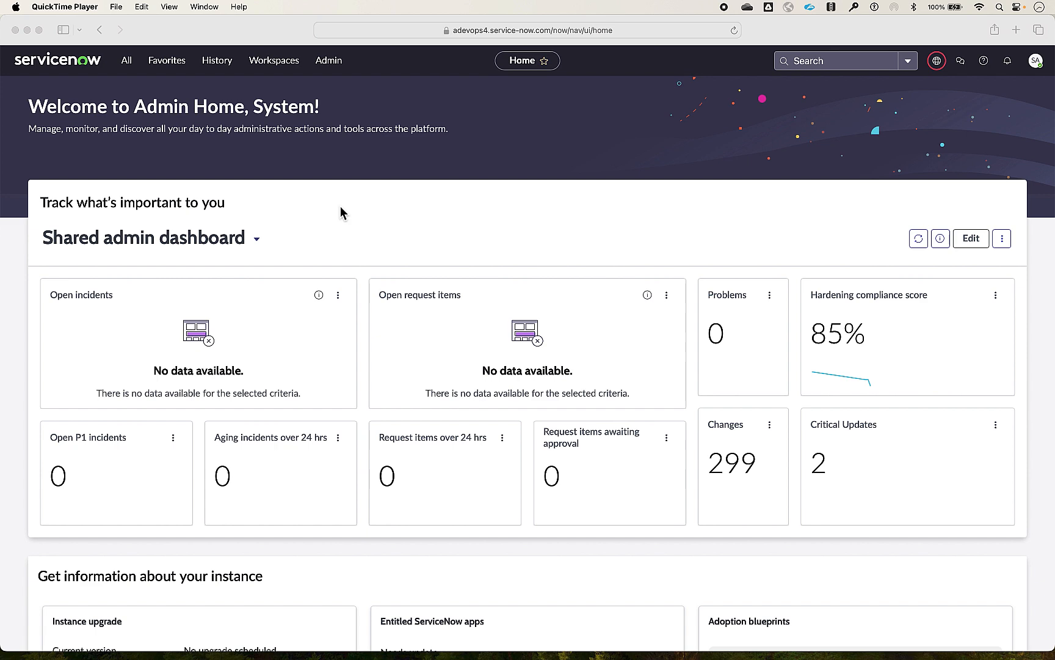
Open the Workspaces menu on the Admin Home dashboard to list available workspaces
left_click(274, 59)
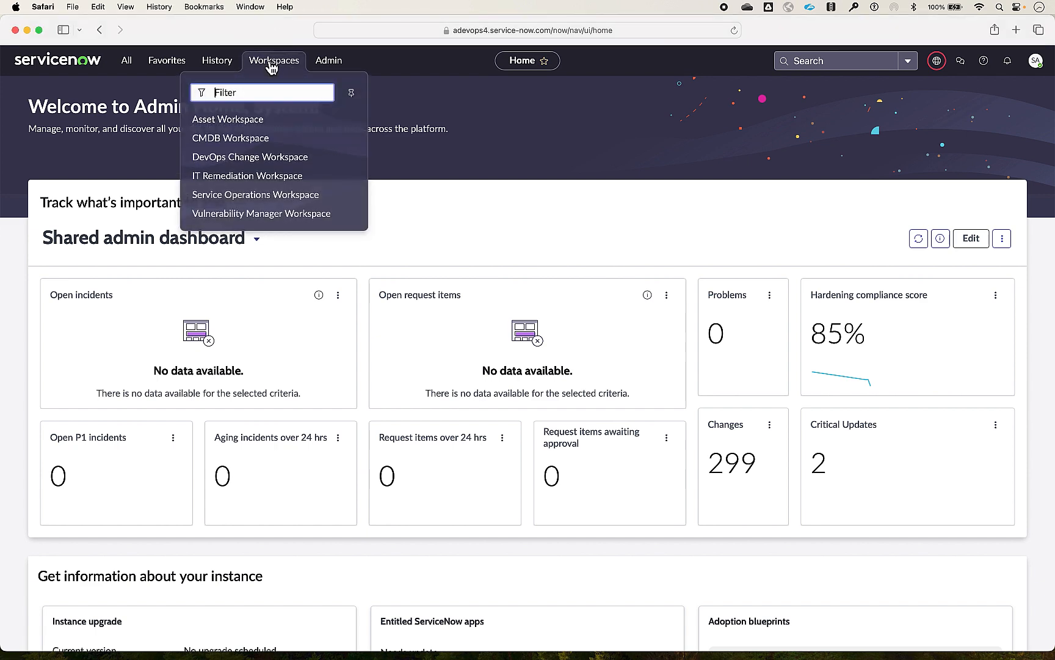
Enter DevOps Change Workspace, glance at its six connected tools, and return home
left_click(250, 157)
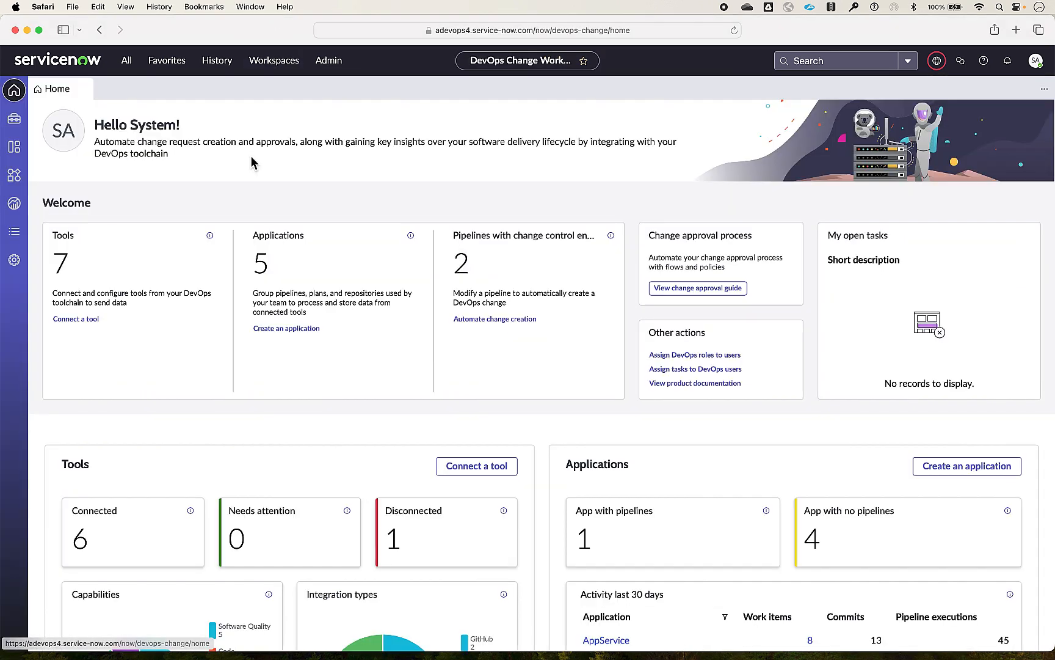
mouse_move(484, 424)
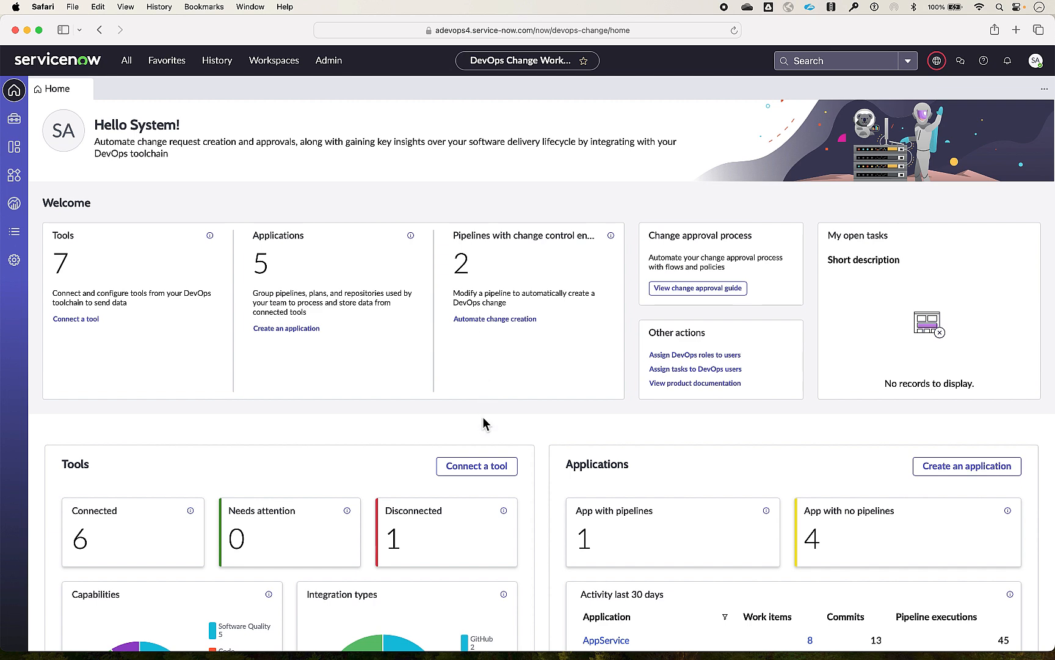
mouse_move(260, 259)
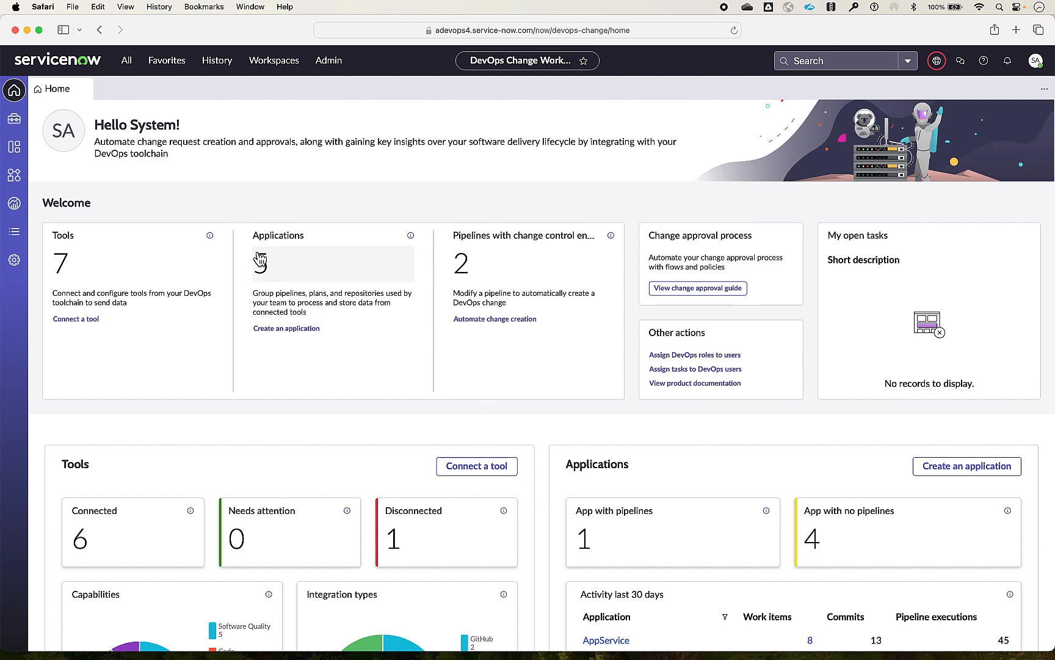
left_click(14, 119)
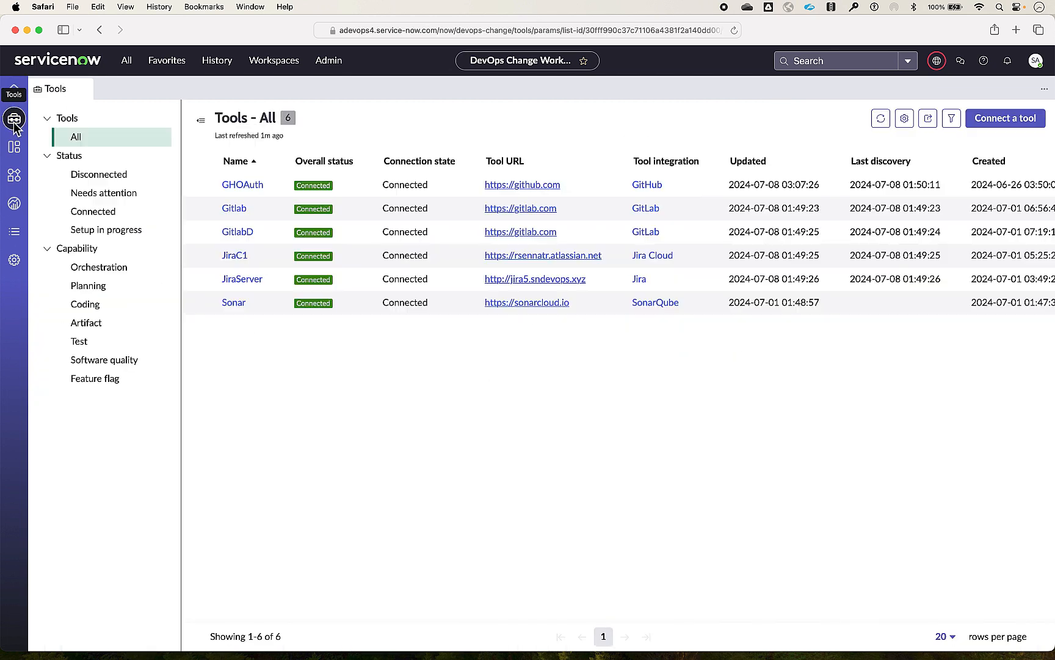
left_click(14, 91)
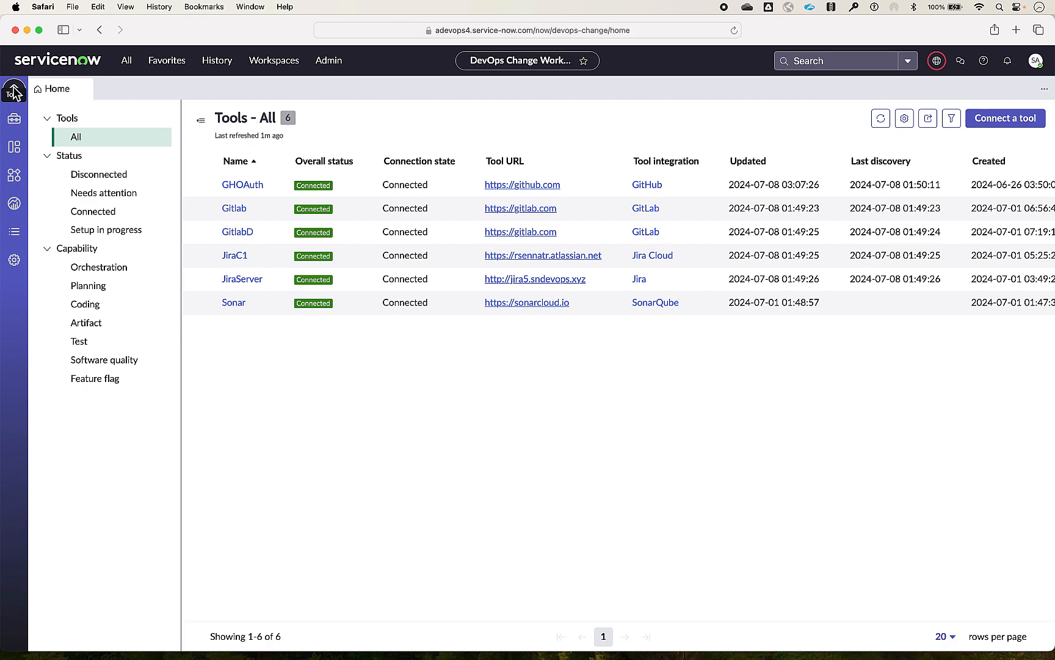
left_click(13, 90)
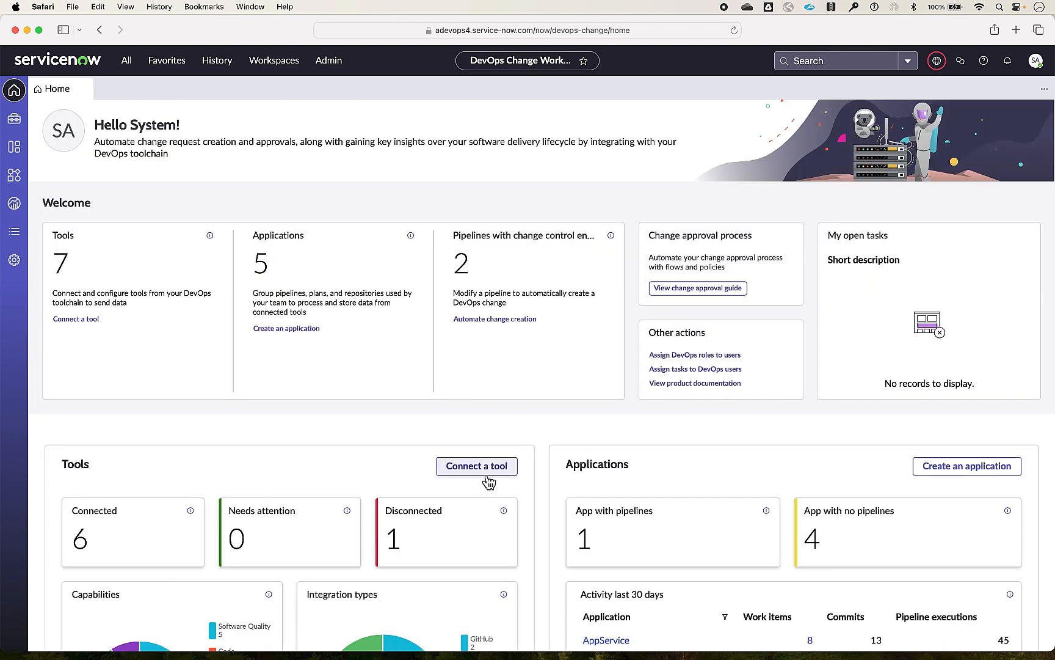
Start connecting a new GitHub tool named GHOAuthDemo
left_click(476, 466)
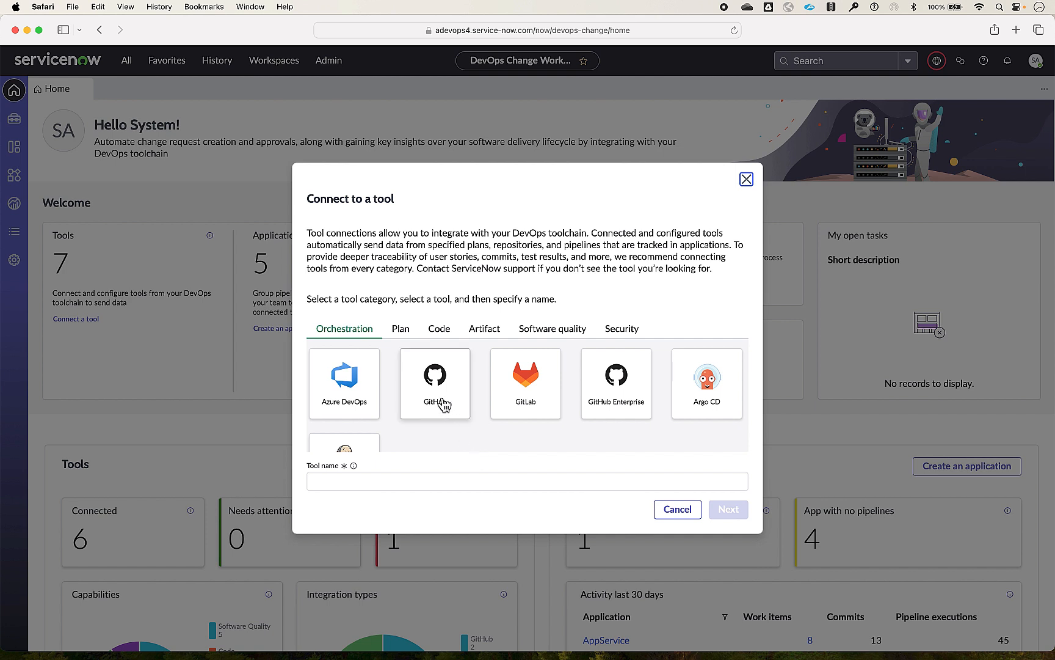
mouse_move(448, 341)
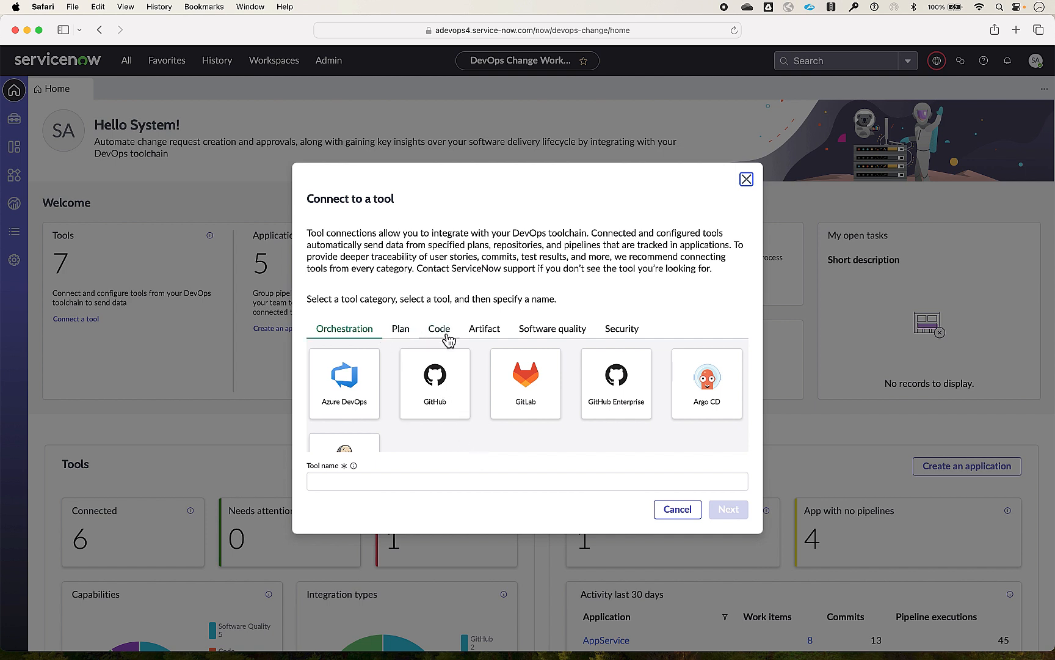
left_click(434, 383)
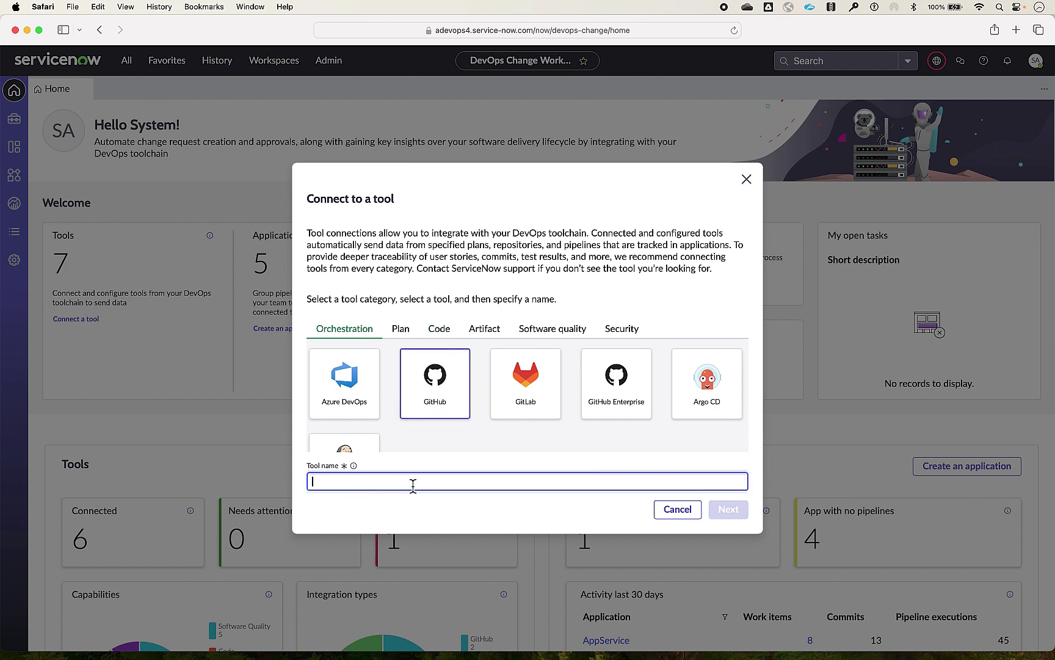
type("GHOAuth")
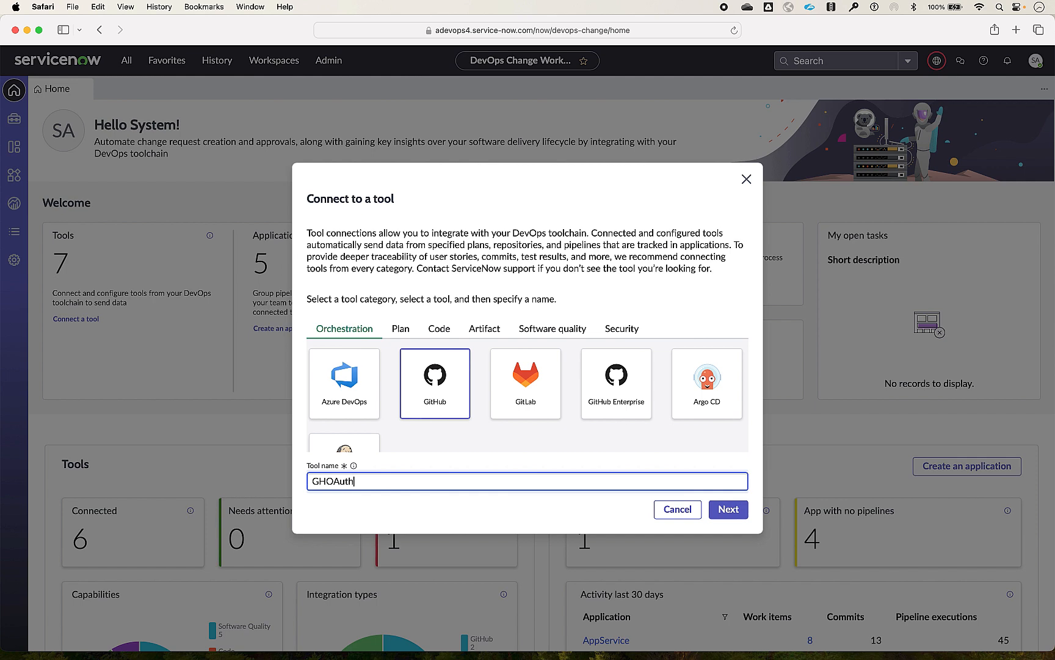
type("Demo")
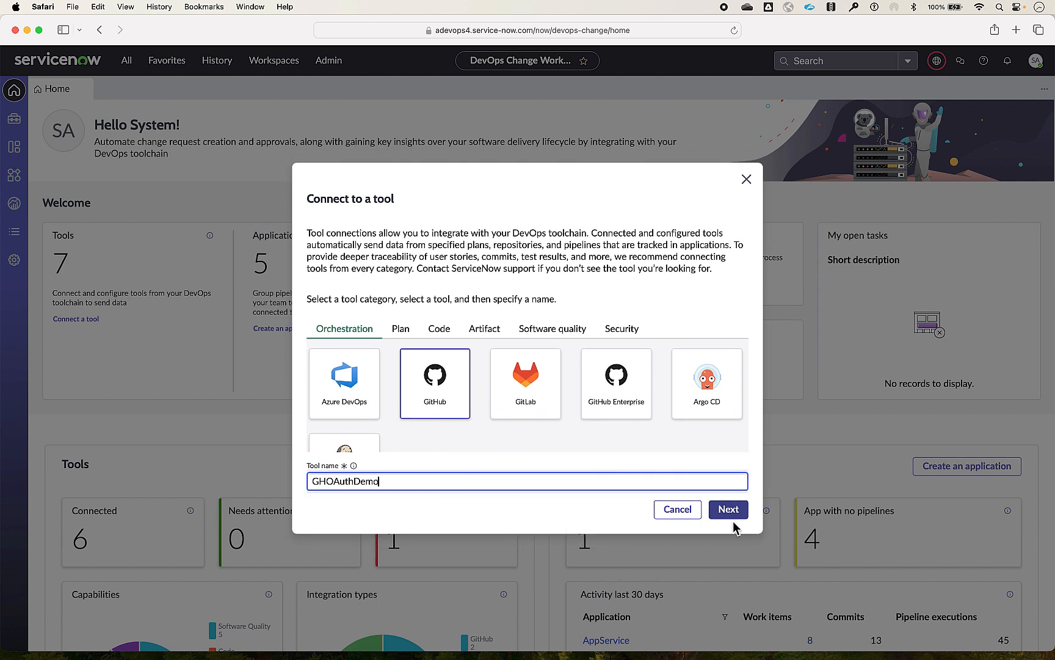
Set the GitHub instance credential type to OAuth 2.0 with JSON Web Token (JWT)
left_click(728, 509)
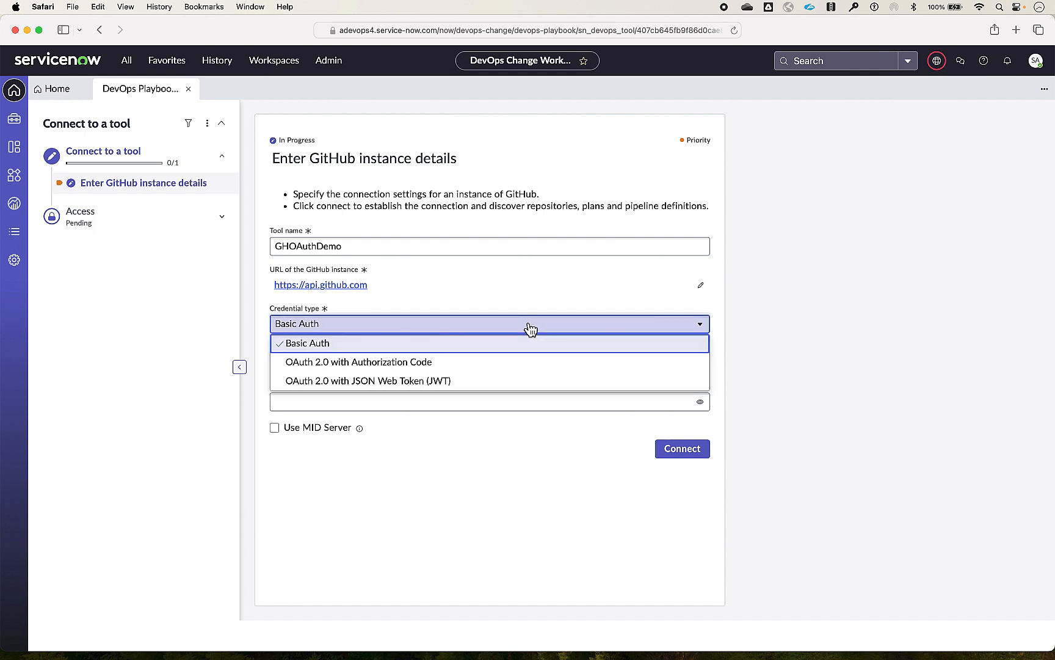
mouse_move(450, 358)
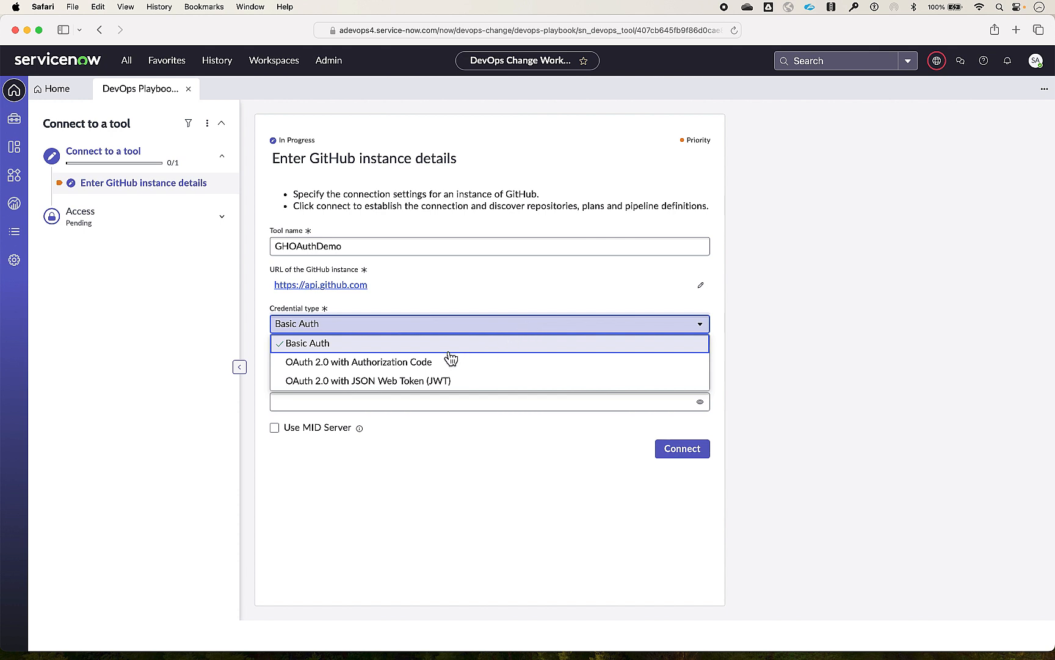
mouse_move(444, 385)
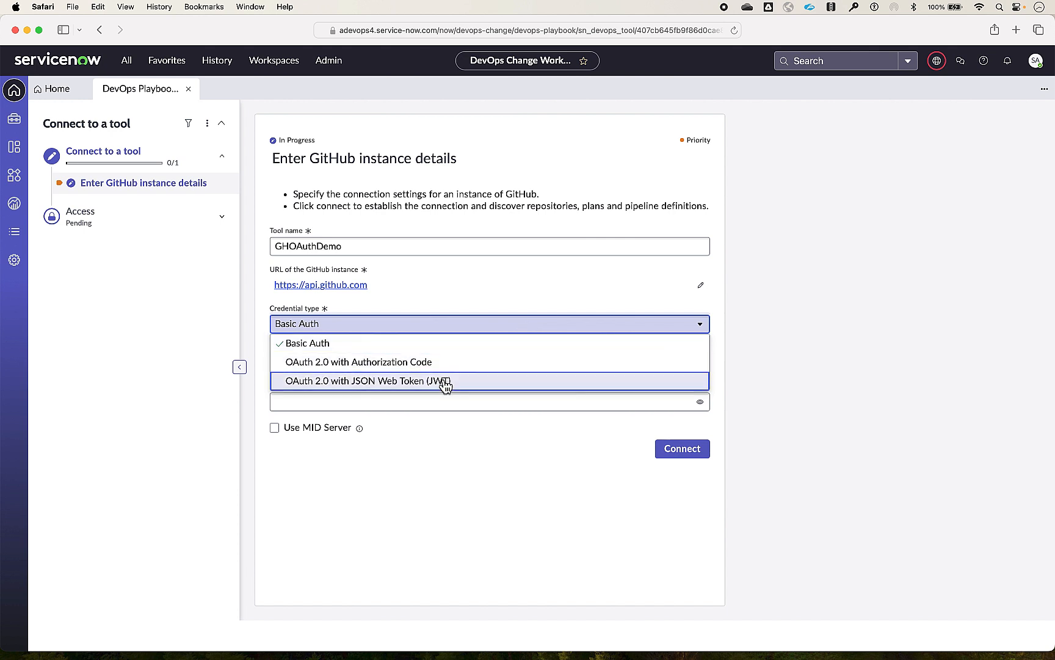
mouse_move(440, 391)
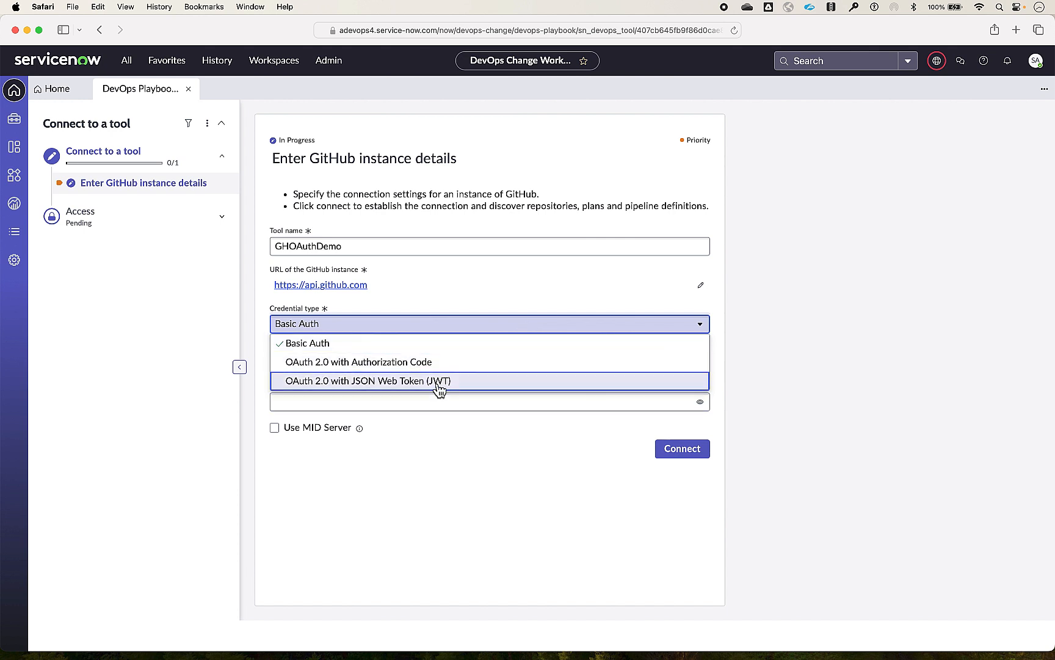
left_click(368, 380)
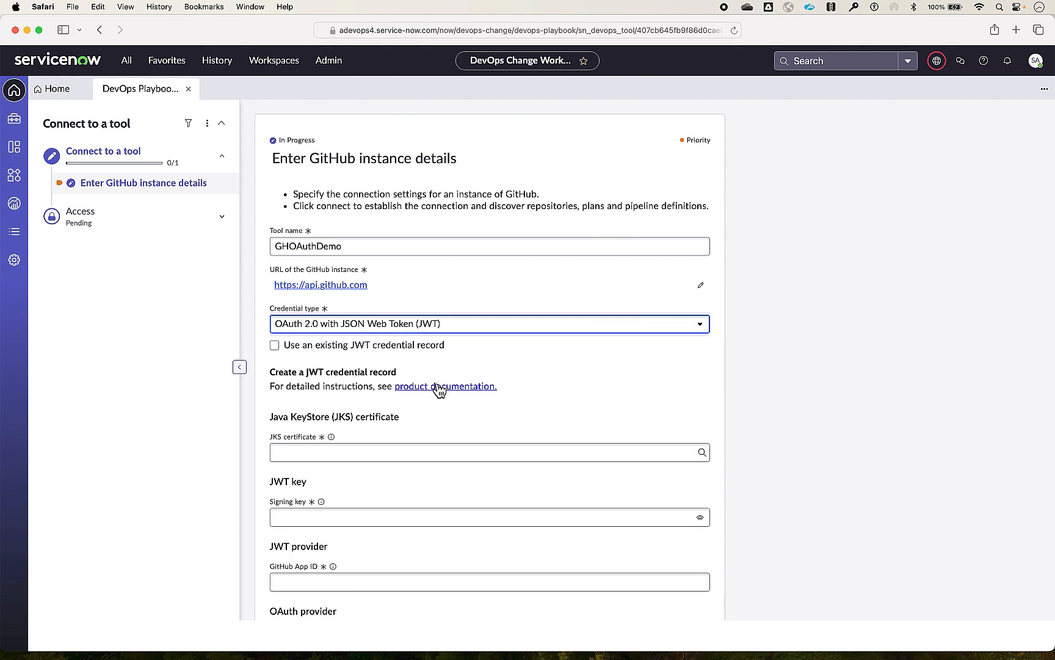
mouse_move(369, 363)
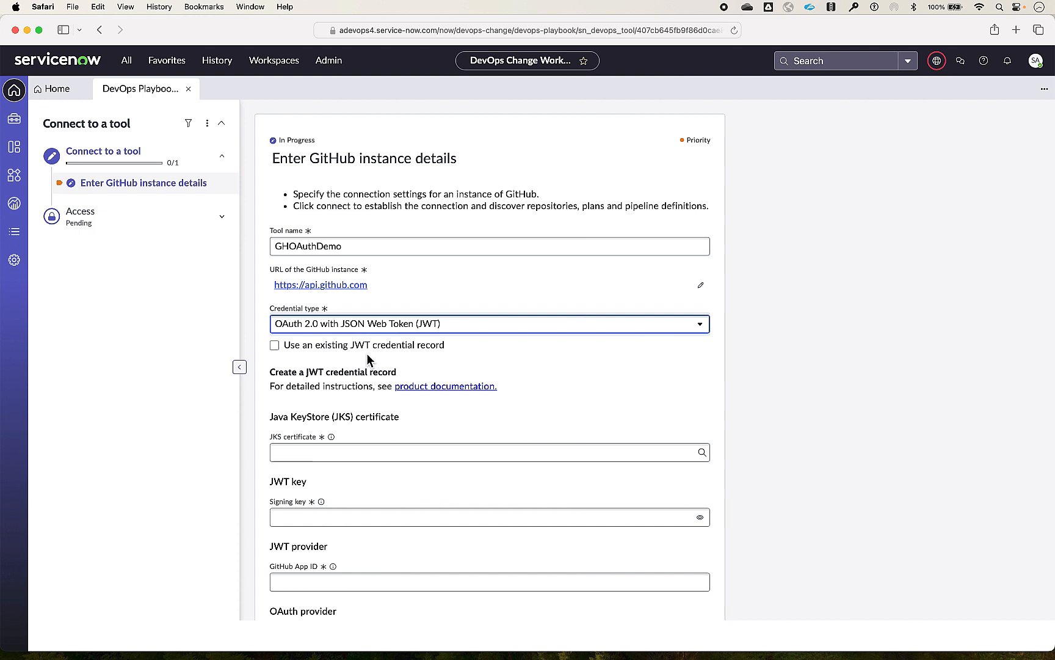
Connect using the existing GitHub_OAuth_JWT credential with app slug adevops4-ghoauth-jwt
left_click(275, 345)
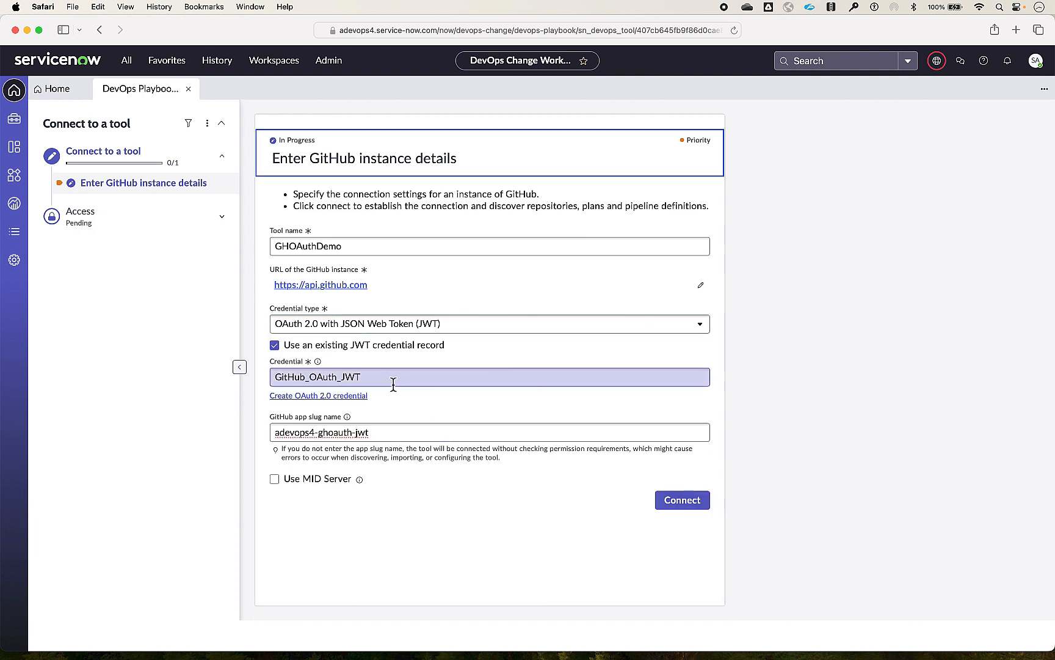
mouse_move(386, 377)
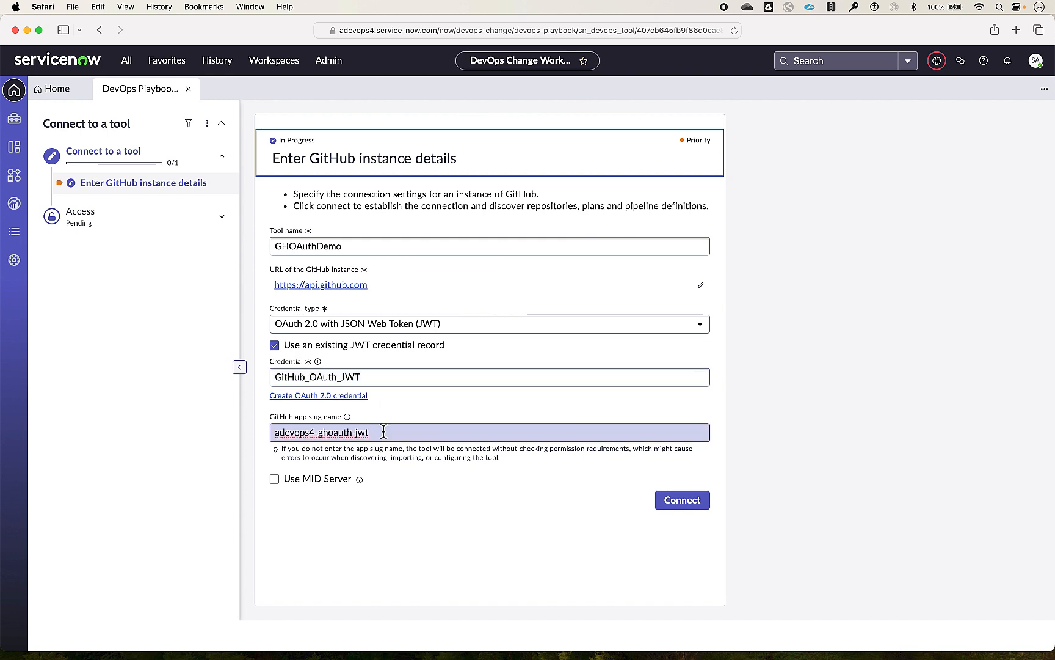
mouse_move(525, 507)
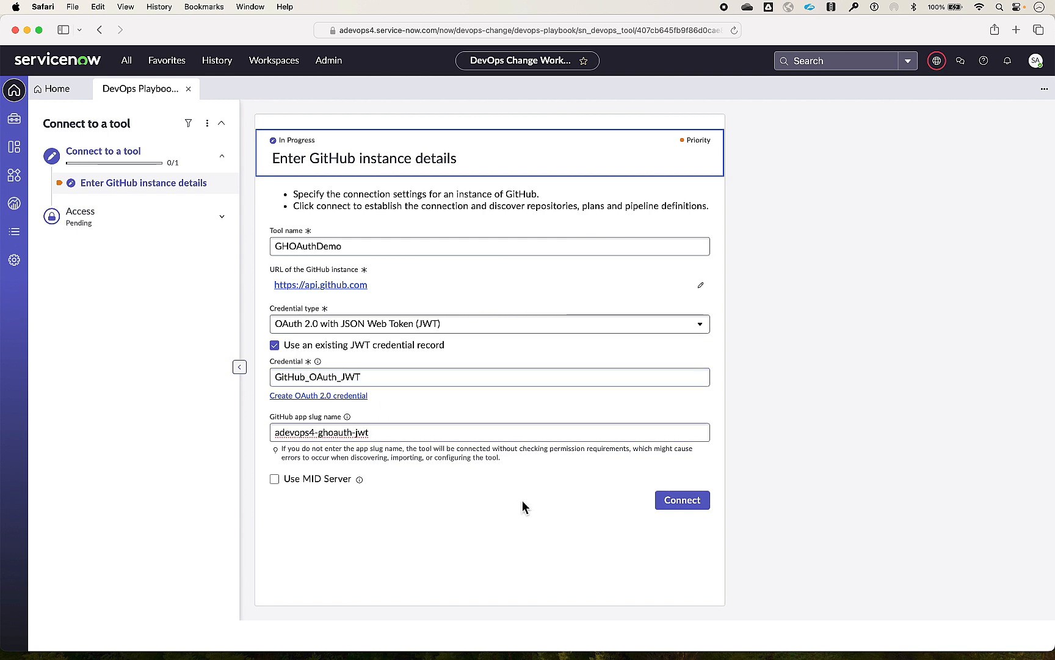
left_click(681, 500)
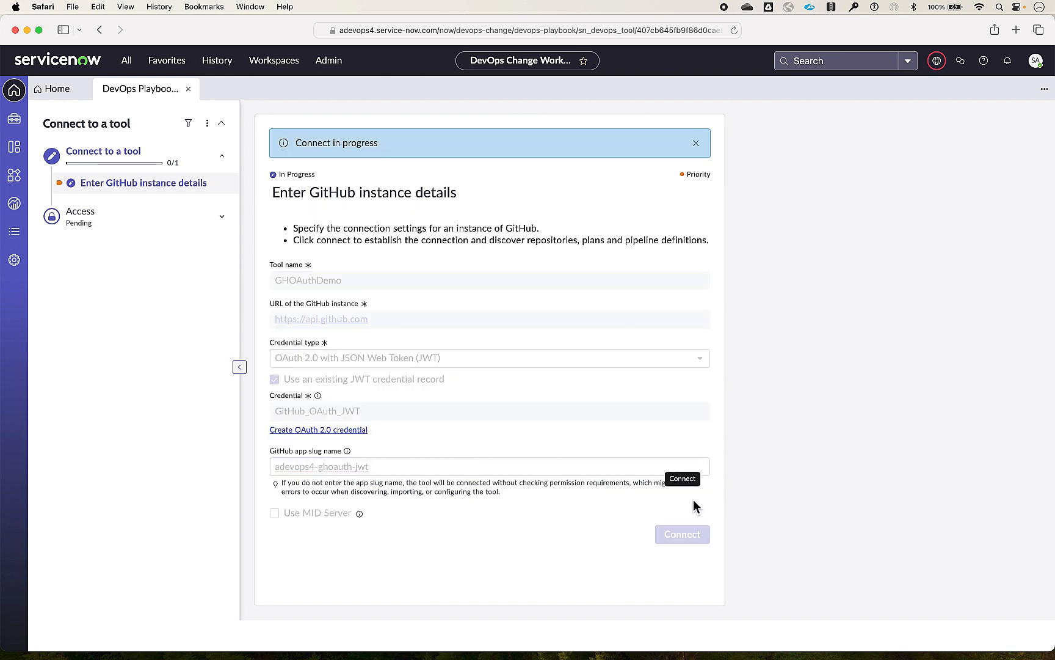
Review the permission checks showing all required GitHub permissions available, then advance
left_click(682, 533)
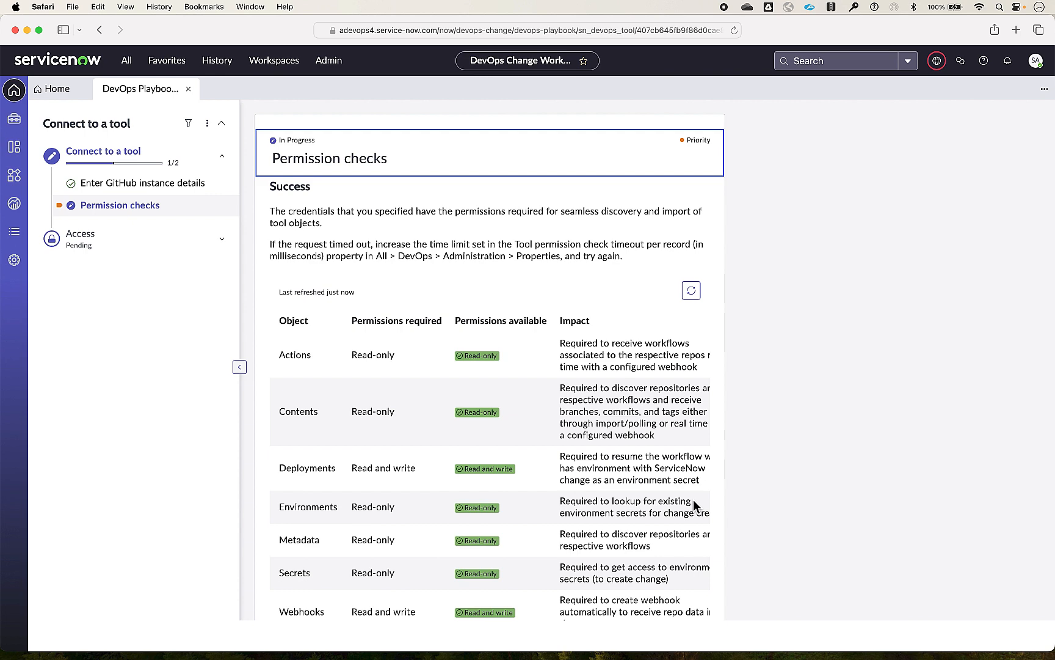
scroll("down", 3)
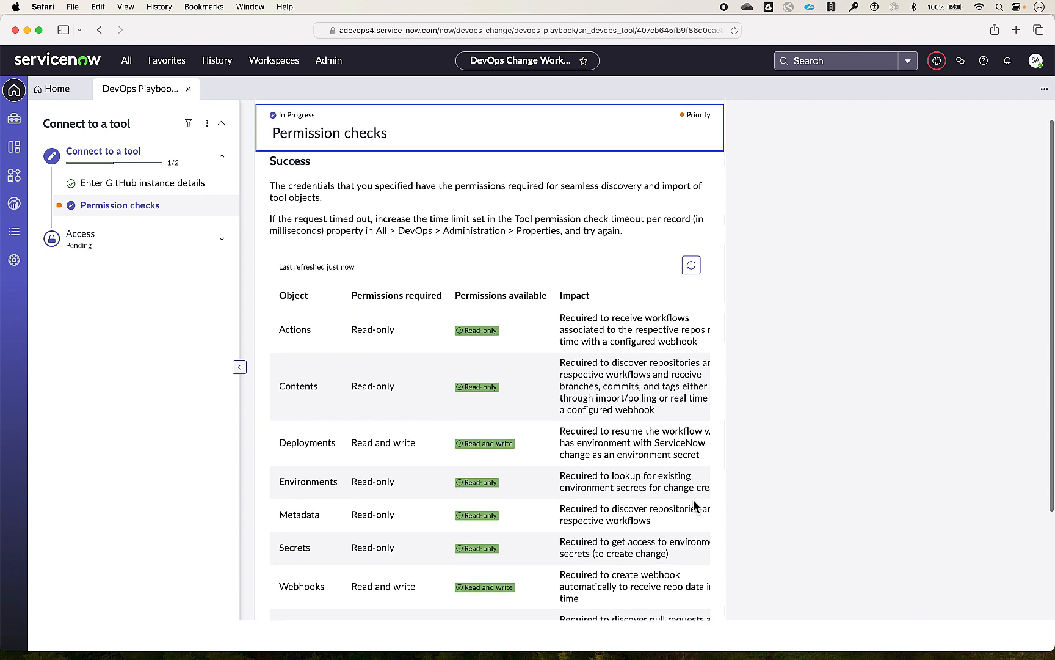
scroll("down", 3)
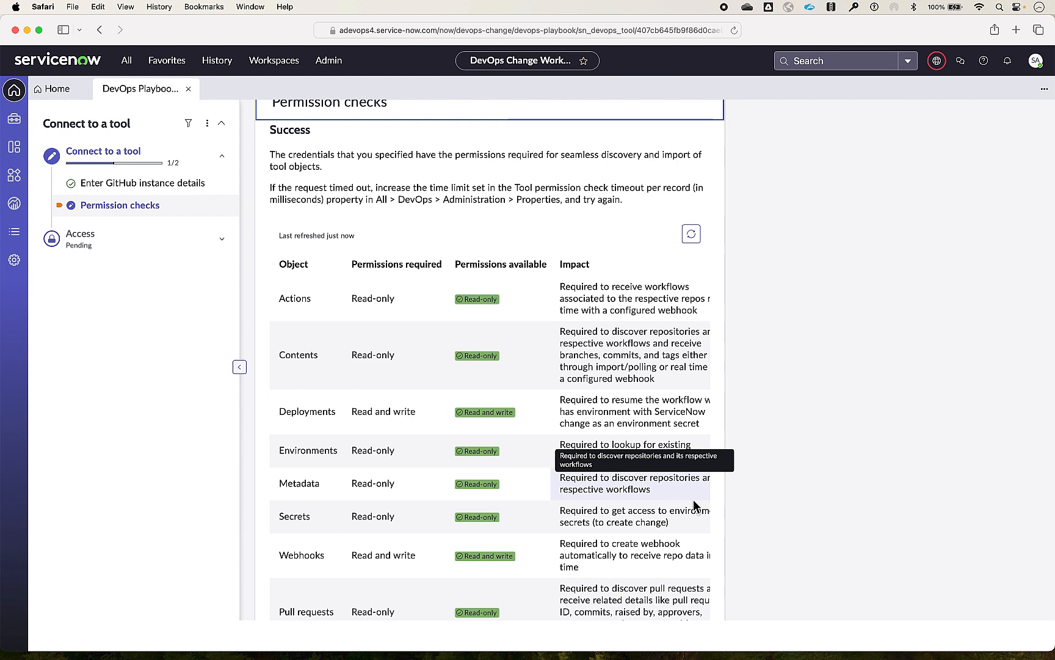
mouse_move(659, 457)
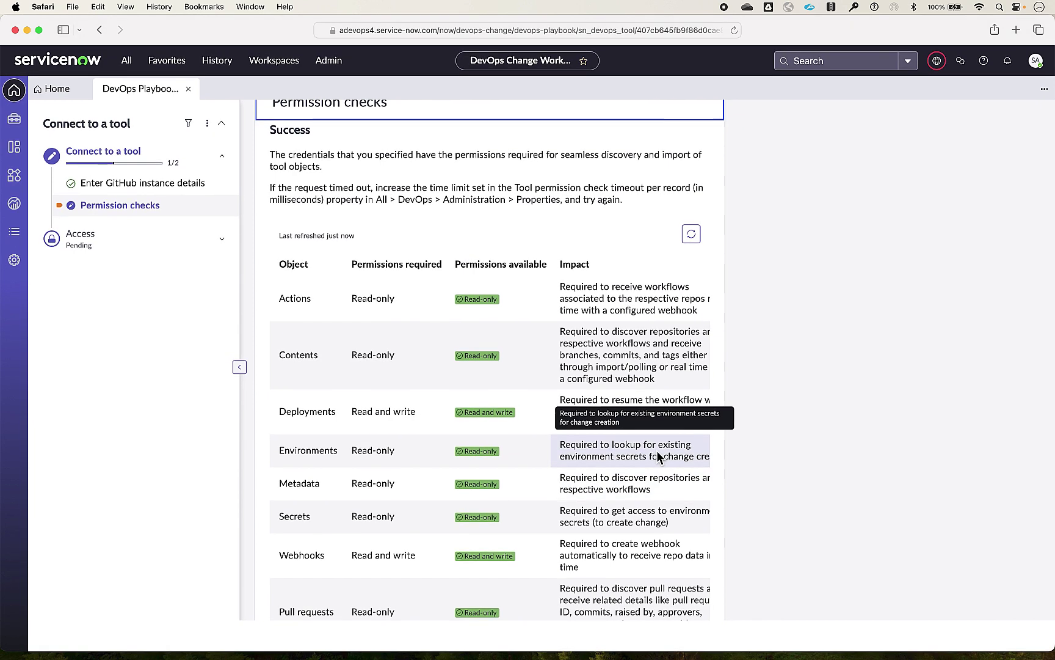
scroll("down", 3)
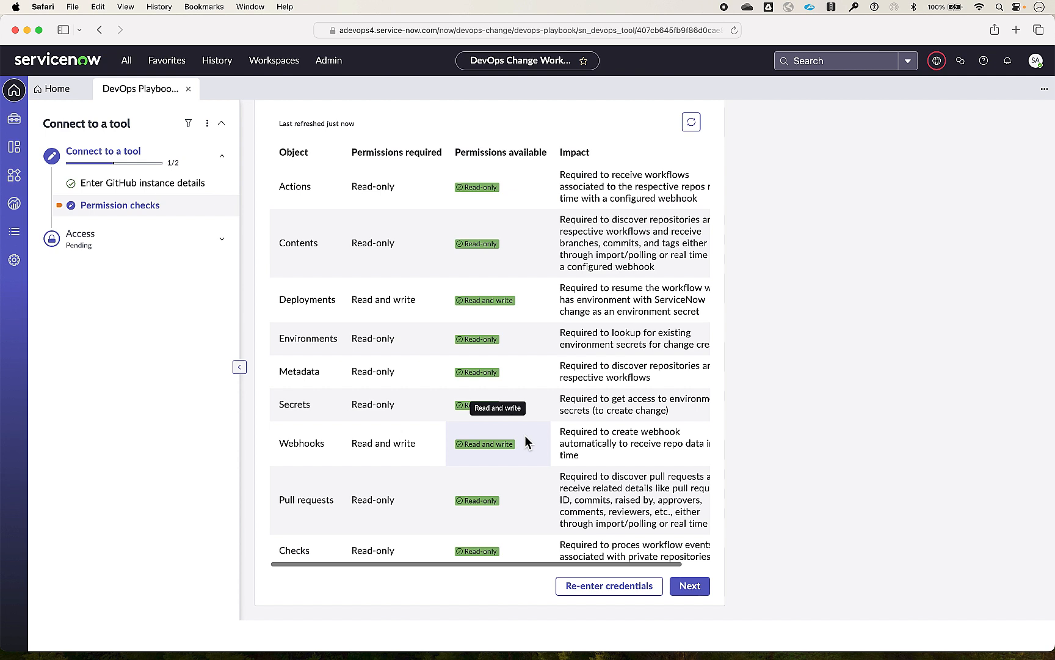
mouse_move(642, 510)
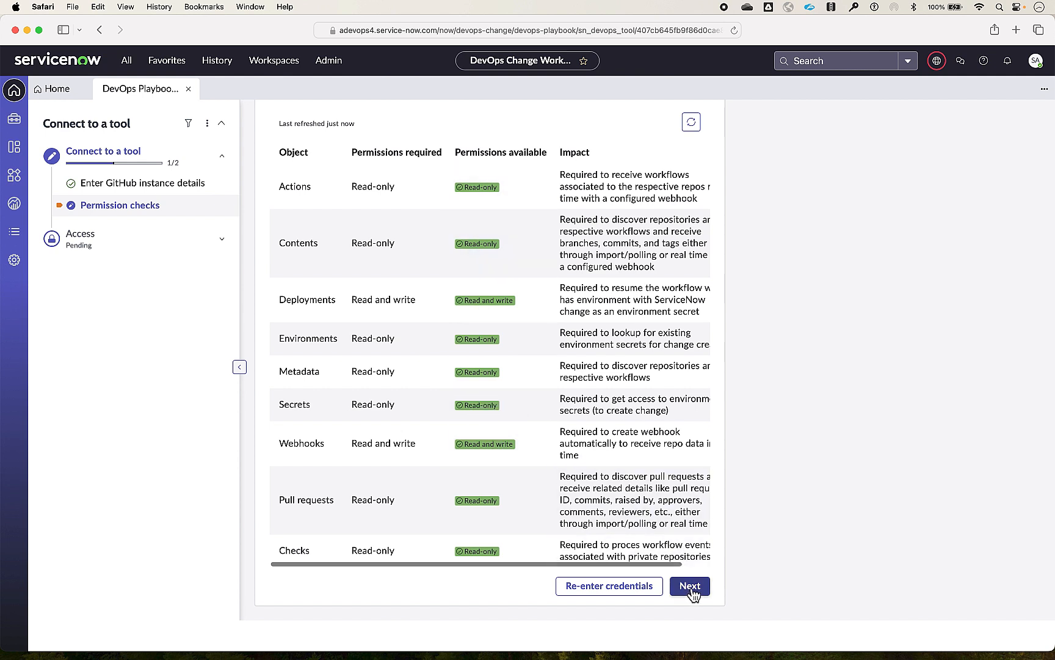
left_click(689, 586)
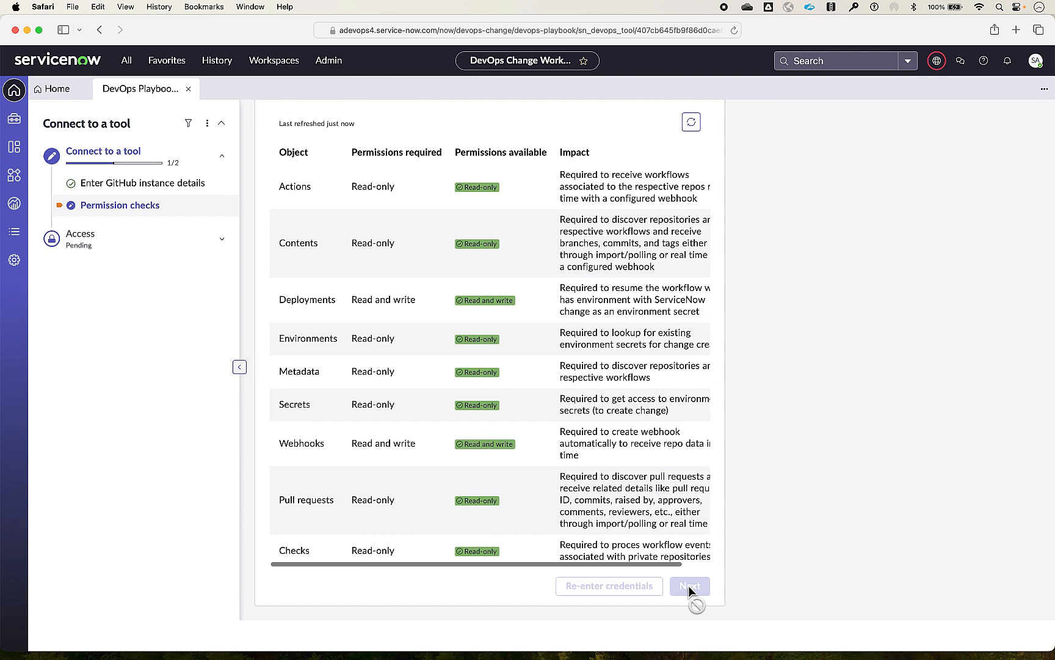
Make CAB Approval the maintaining group, let DevOps App Owners view objects, and continue
left_click(688, 585)
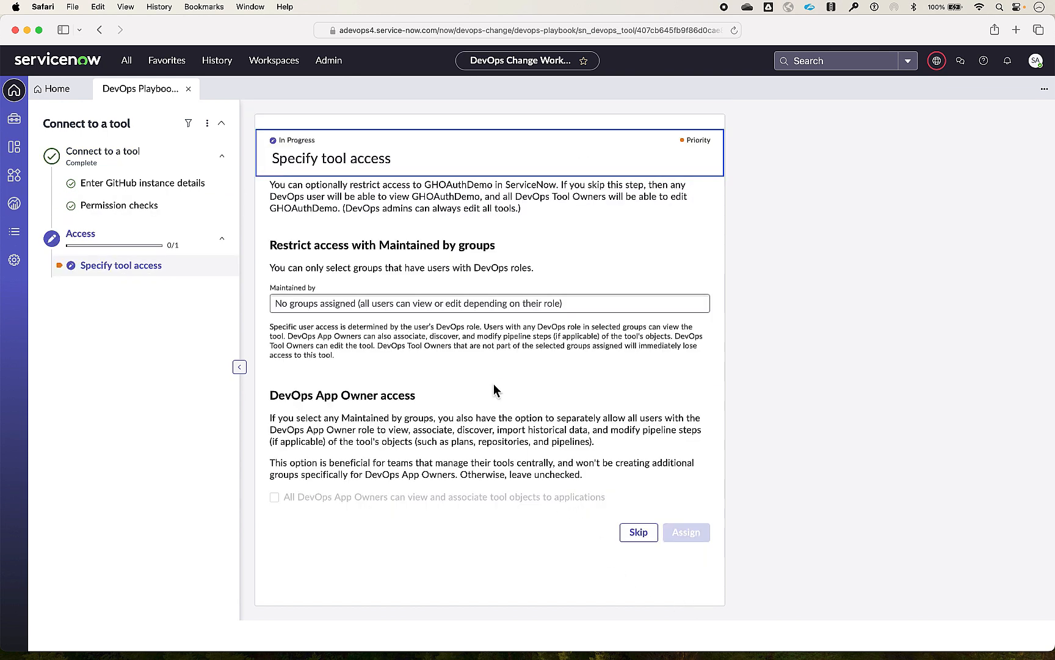
left_click(489, 303)
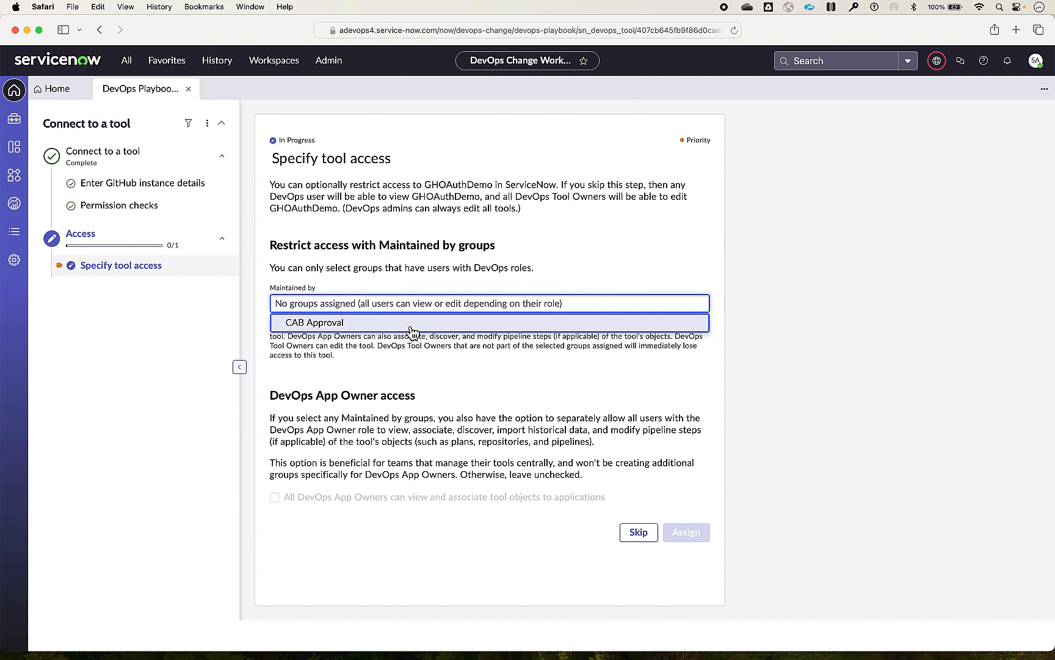
left_click(313, 322)
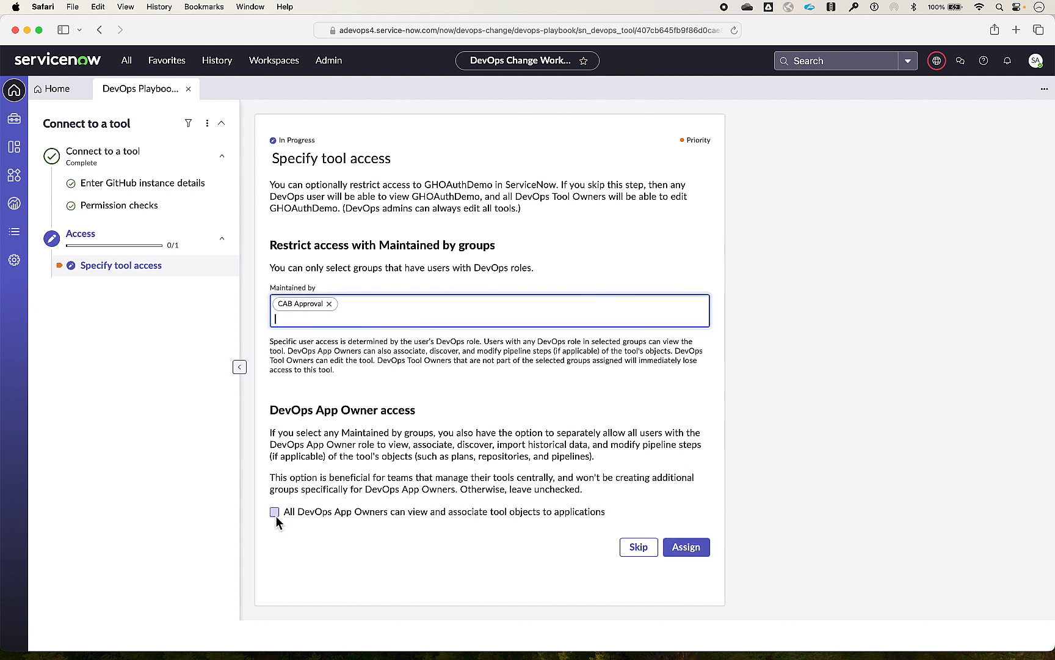
left_click(275, 512)
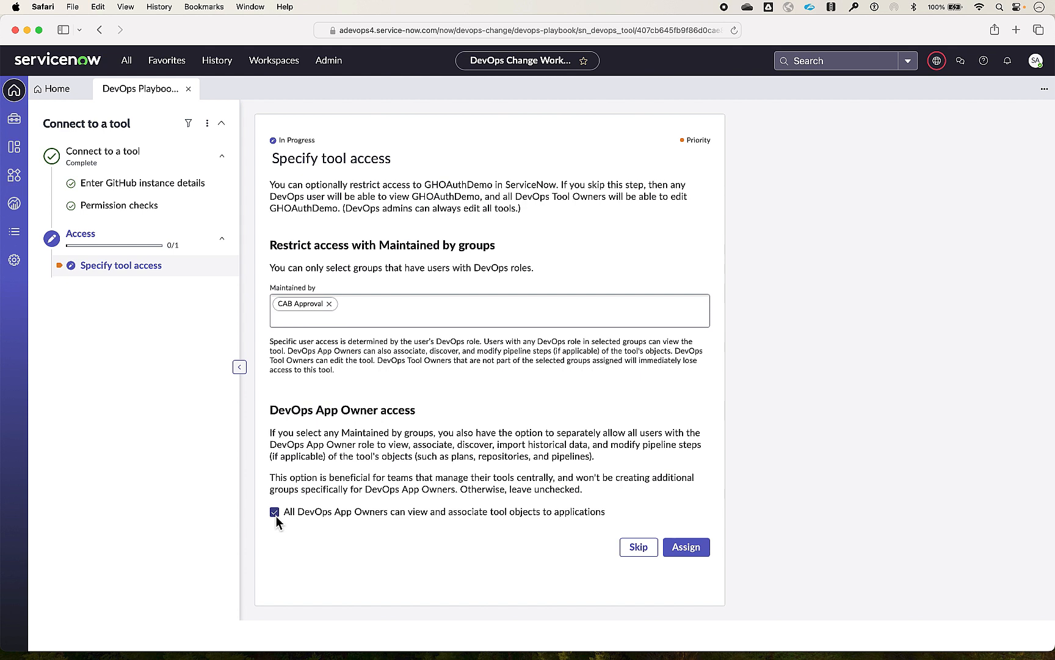
mouse_move(330, 338)
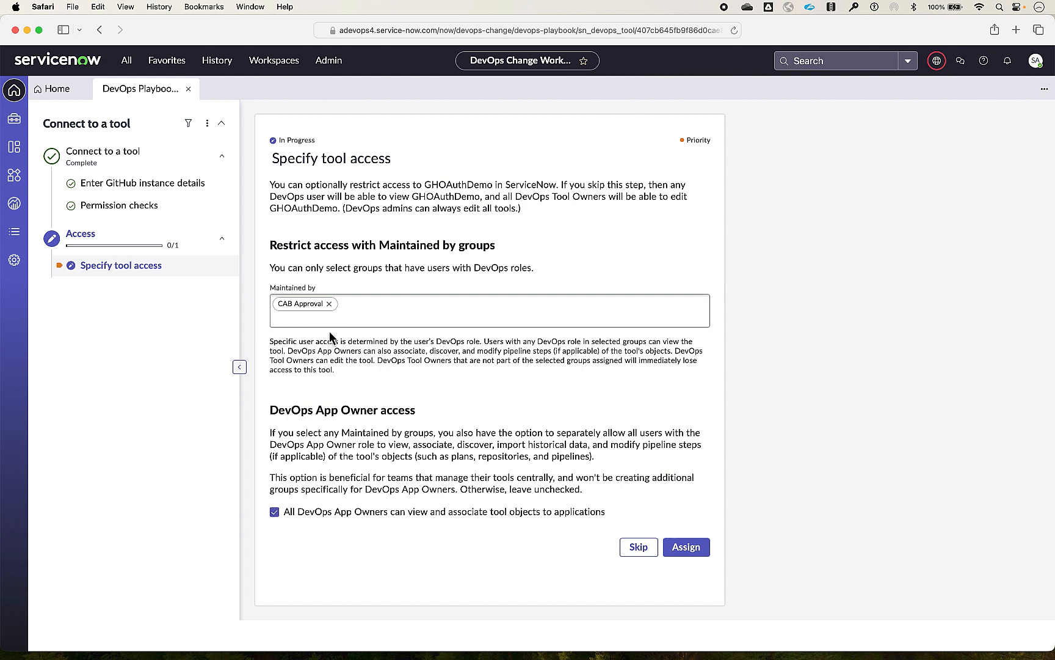
left_click(686, 547)
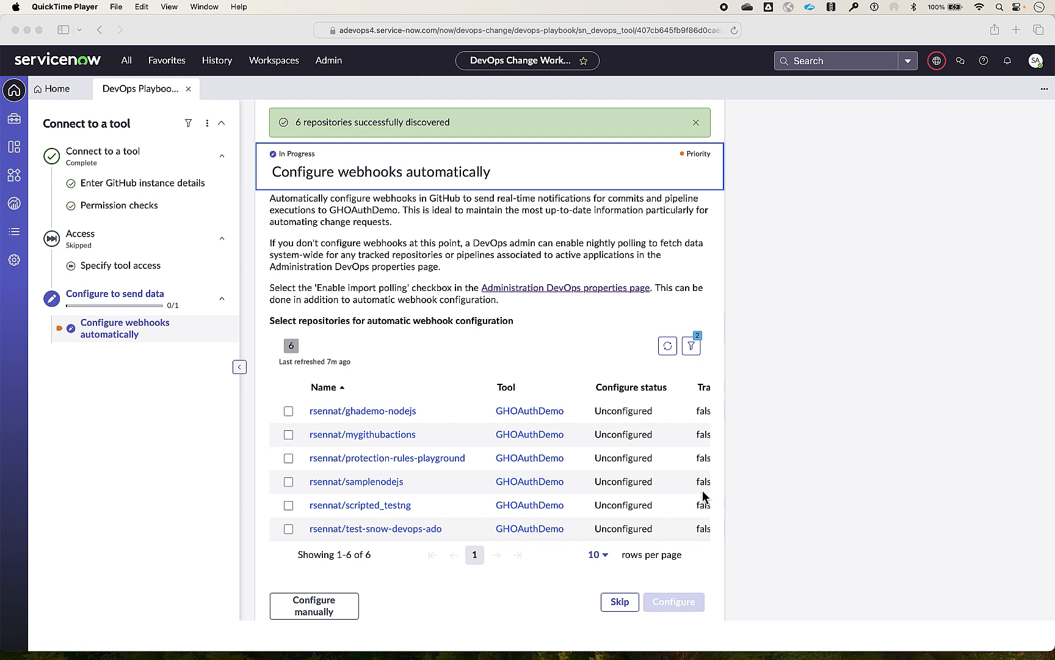
mouse_move(575, 431)
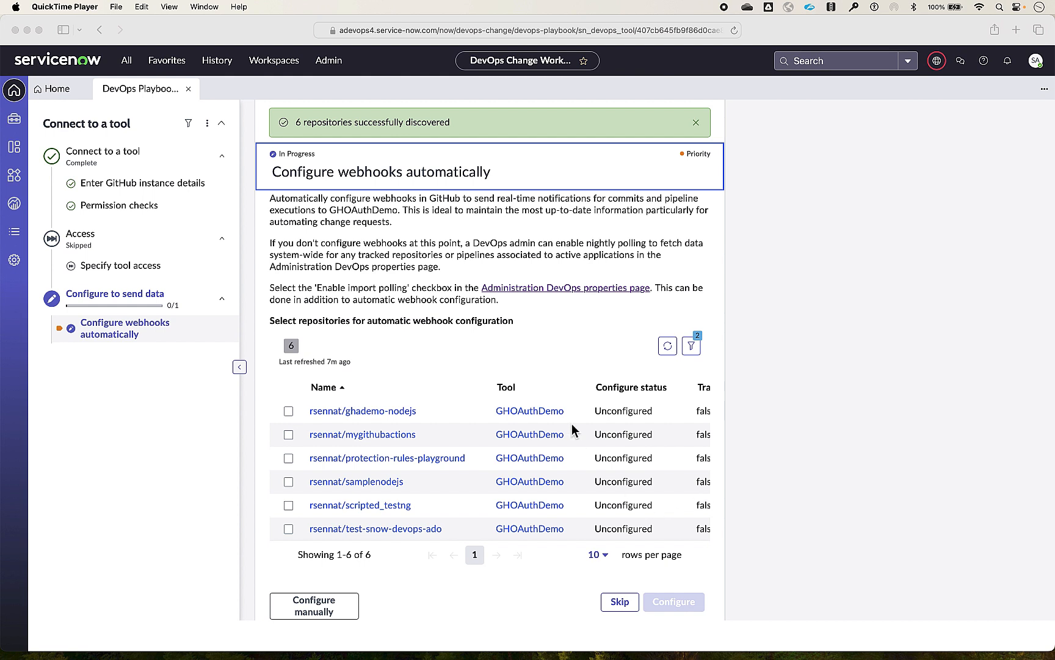
mouse_move(581, 472)
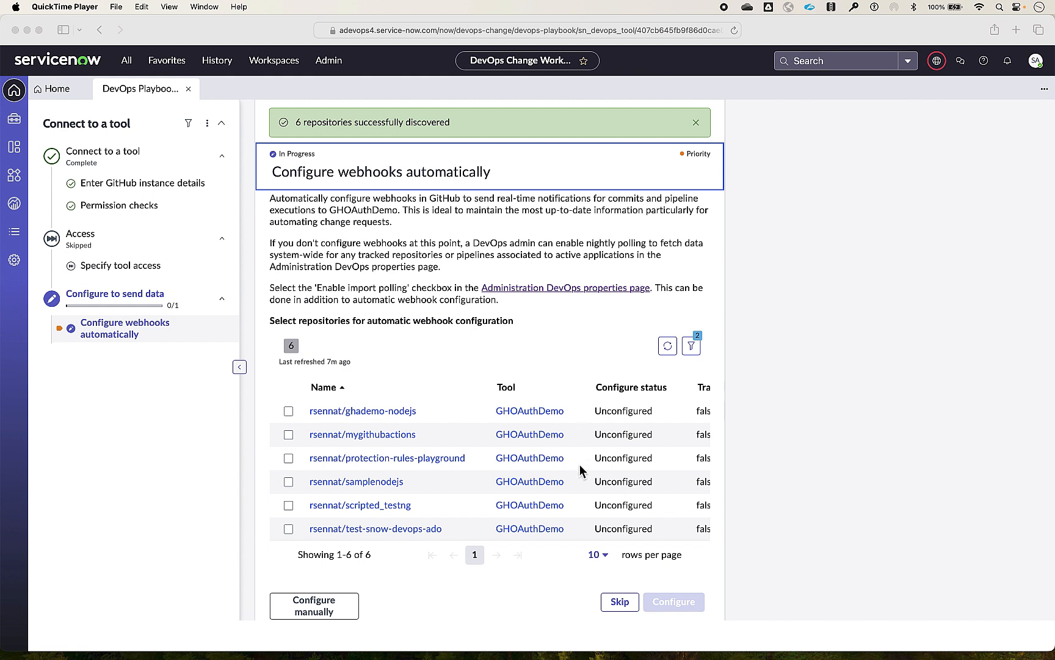
mouse_move(453, 520)
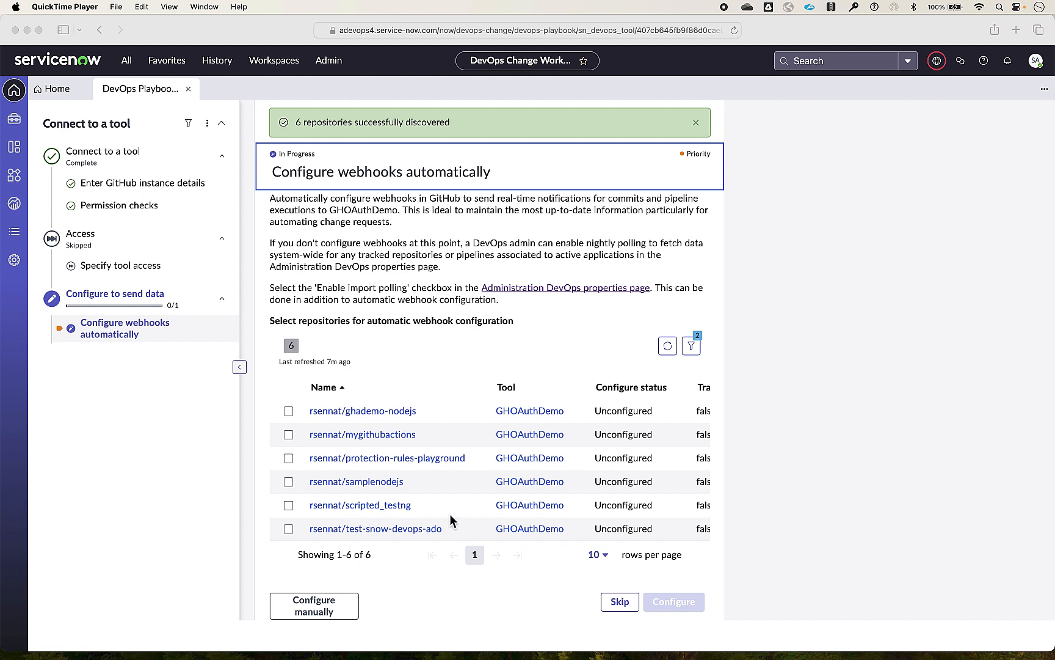
mouse_move(396, 612)
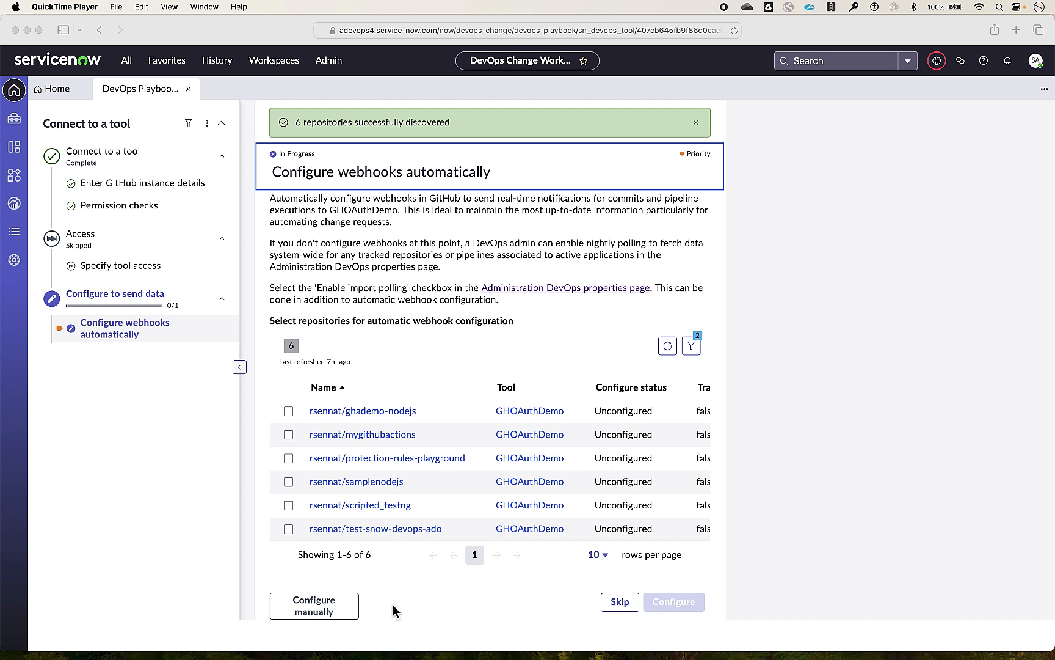
mouse_move(344, 611)
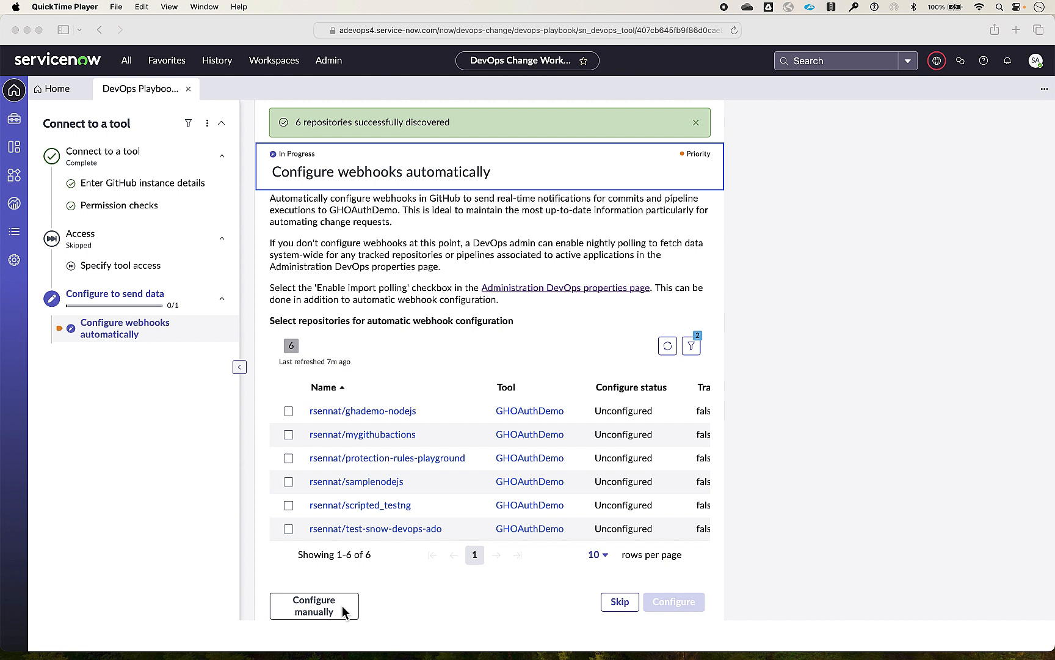
mouse_move(403, 613)
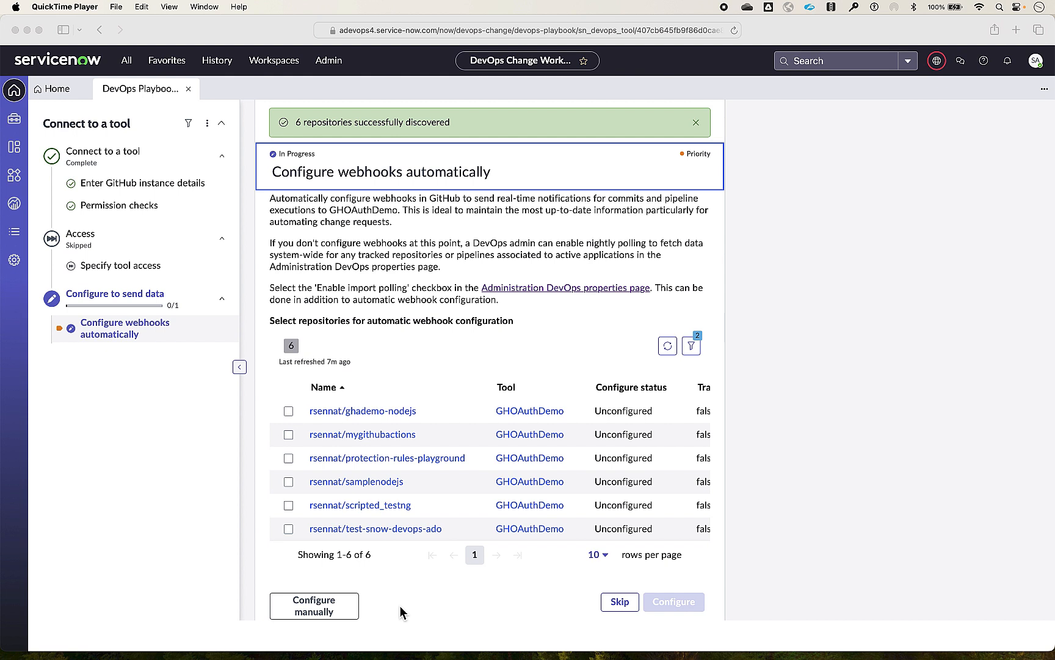
mouse_move(298, 422)
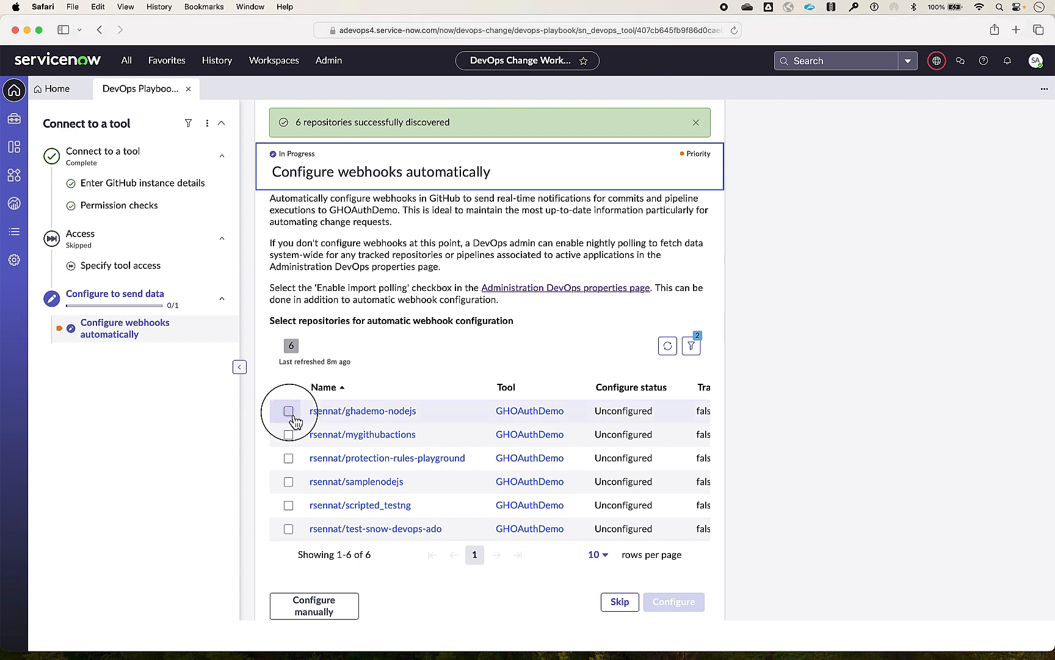
mouse_move(322, 423)
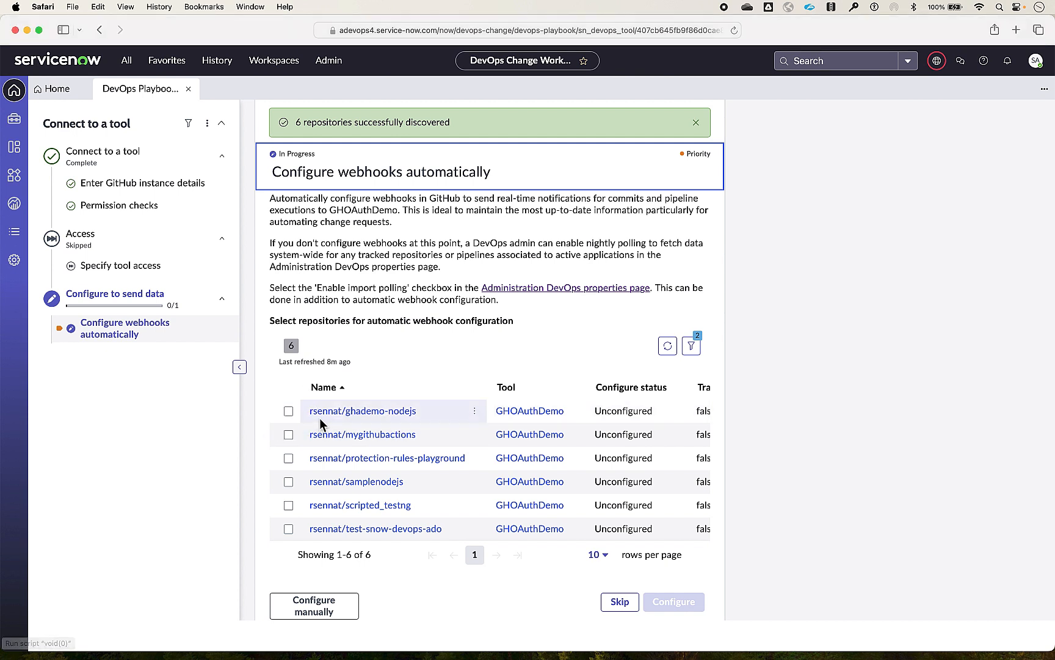
Configure a webhook for the rsennat/ghademo-nodejs repository
left_click(289, 411)
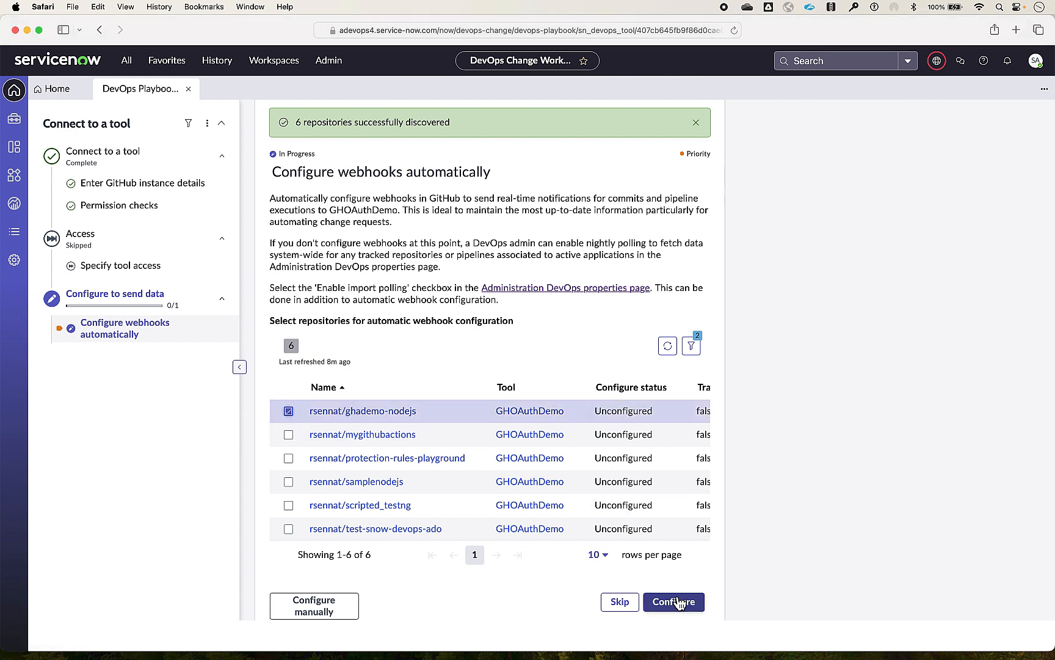
left_click(673, 601)
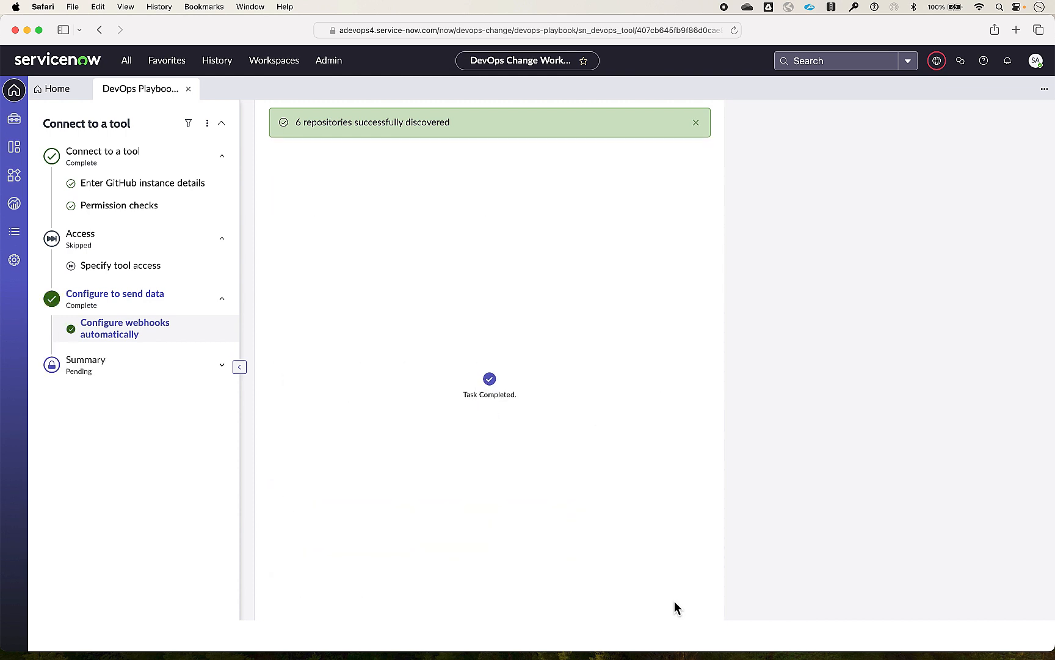
Advance to the Summary step and confirm the GHOAuthDemo connection completed
left_click(85, 364)
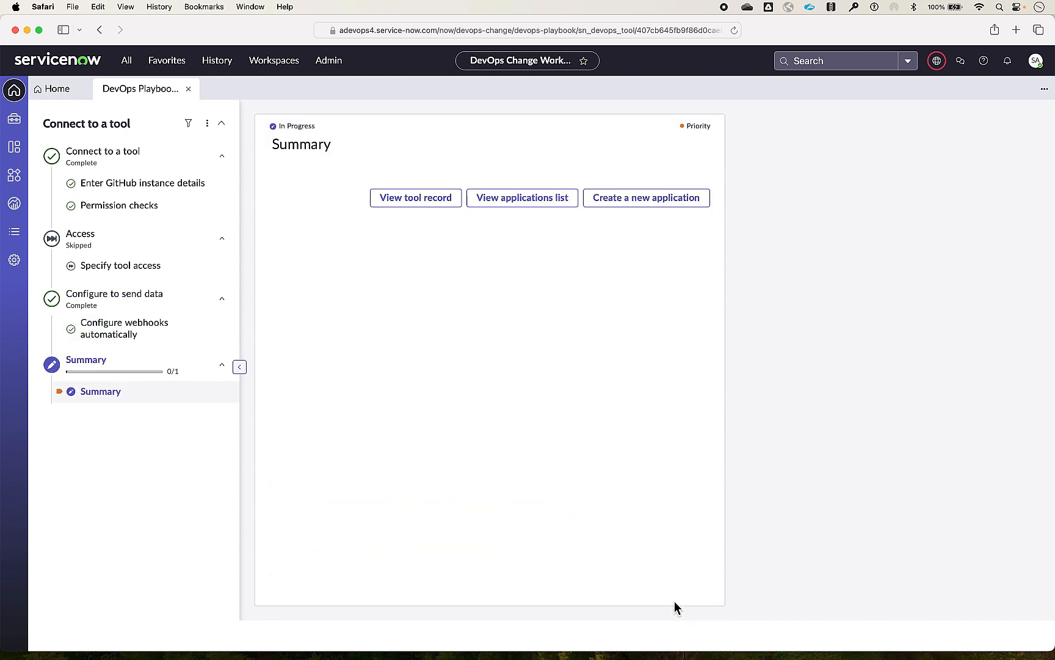
left_click(522, 197)
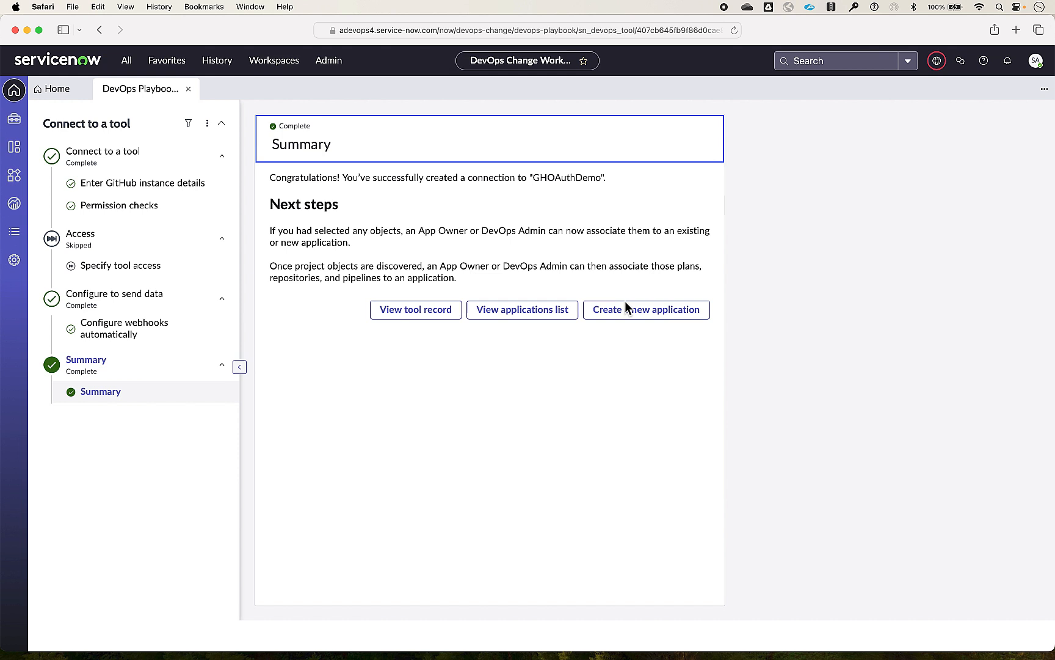
mouse_move(512, 391)
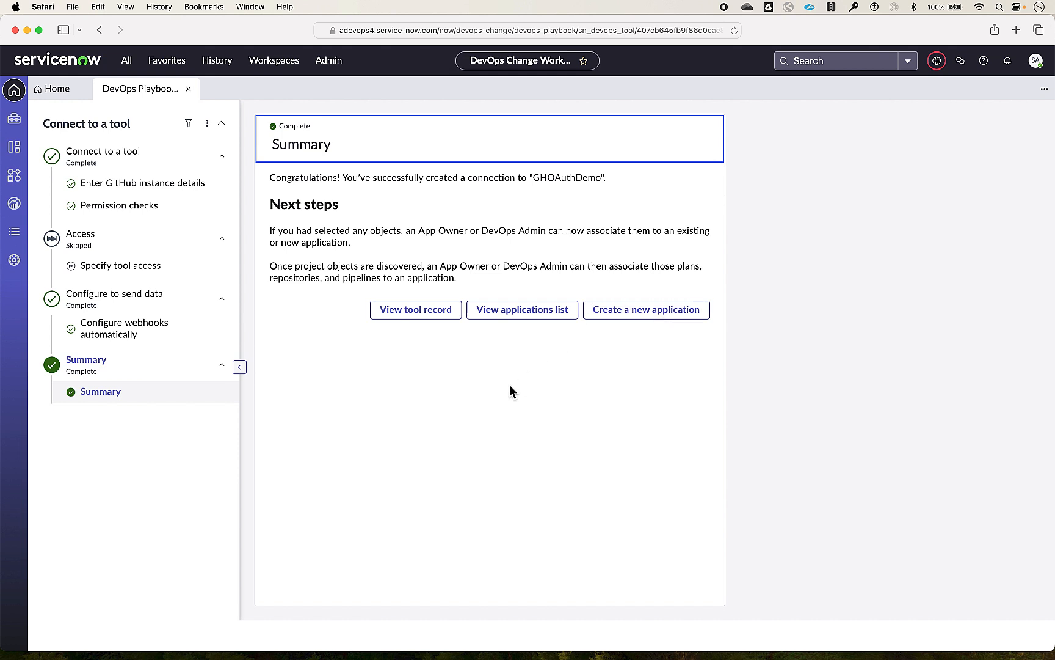
Open the GHOAuthDemo tool record and browse its Plans, Repositories and Pipelines tabs
left_click(416, 310)
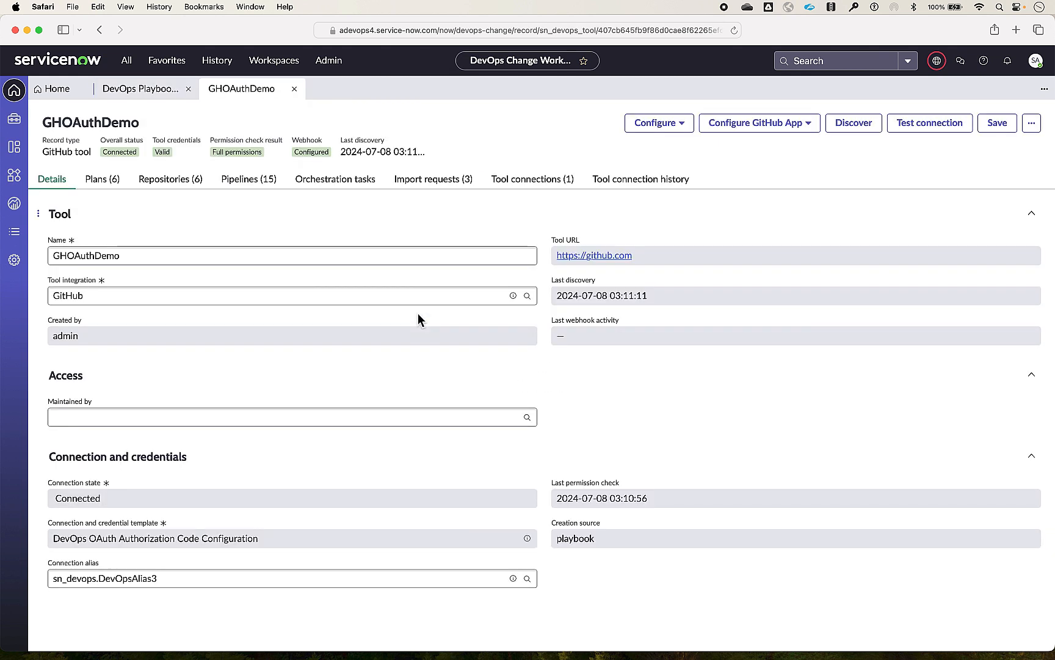
mouse_move(170, 242)
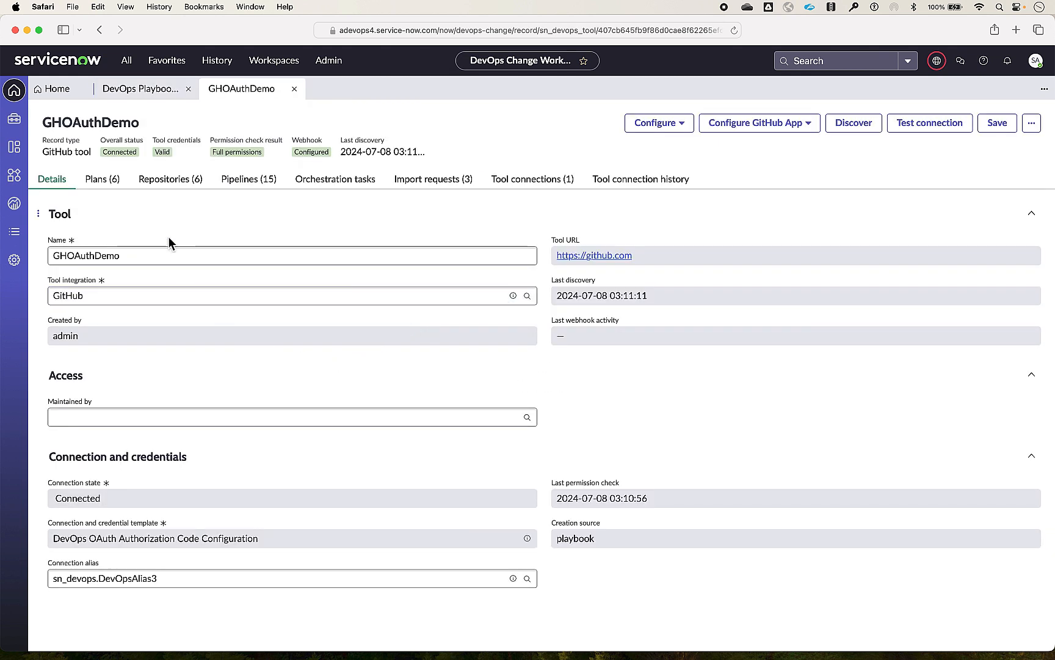
mouse_move(187, 174)
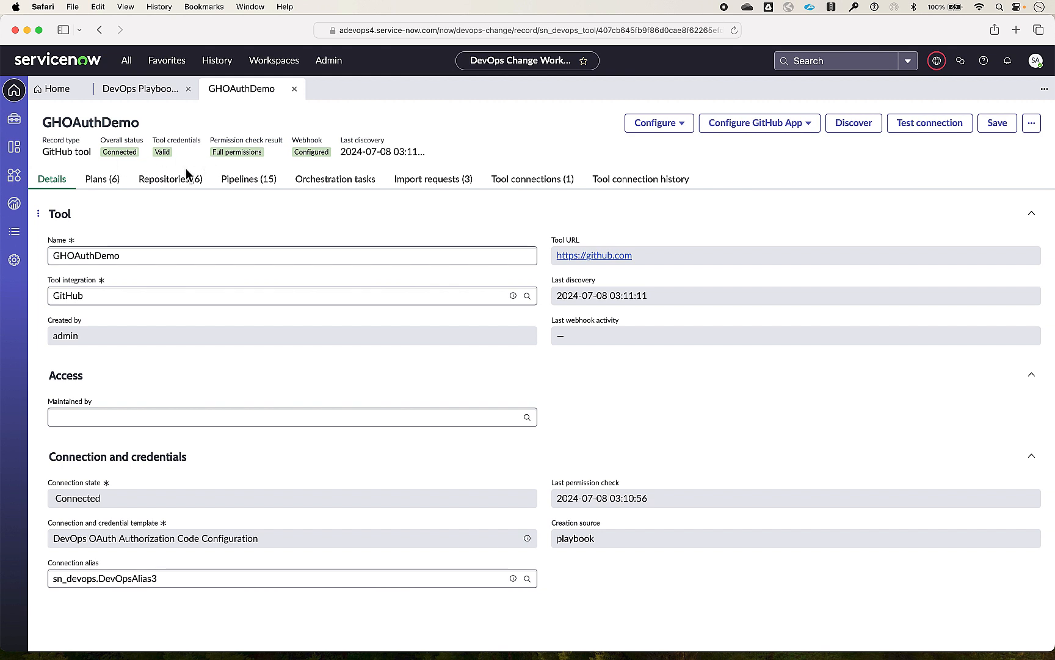
mouse_move(104, 179)
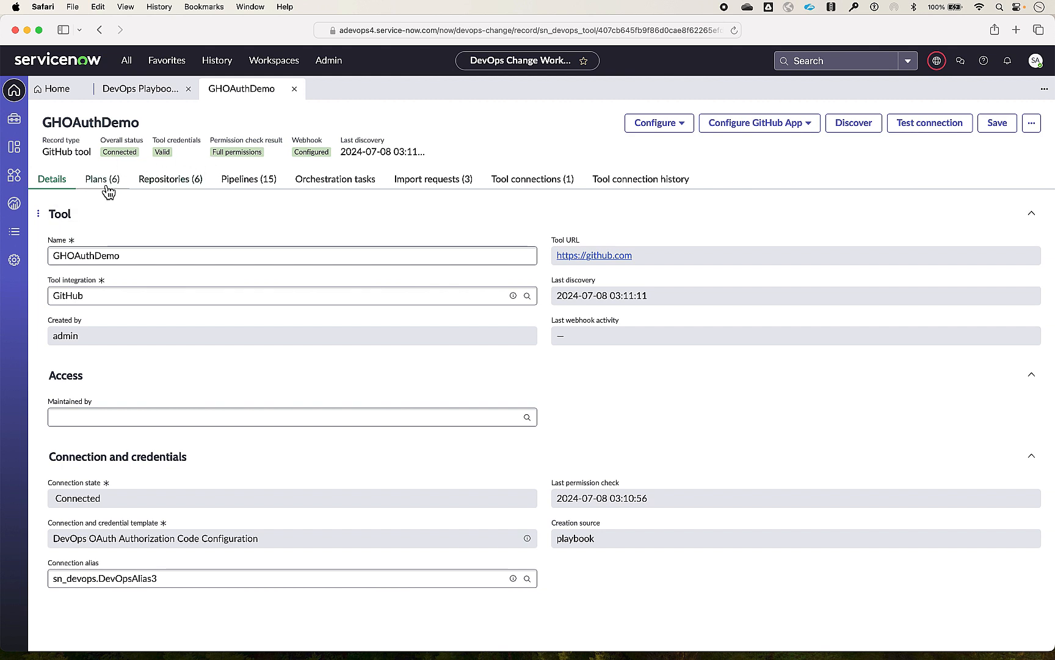
left_click(102, 179)
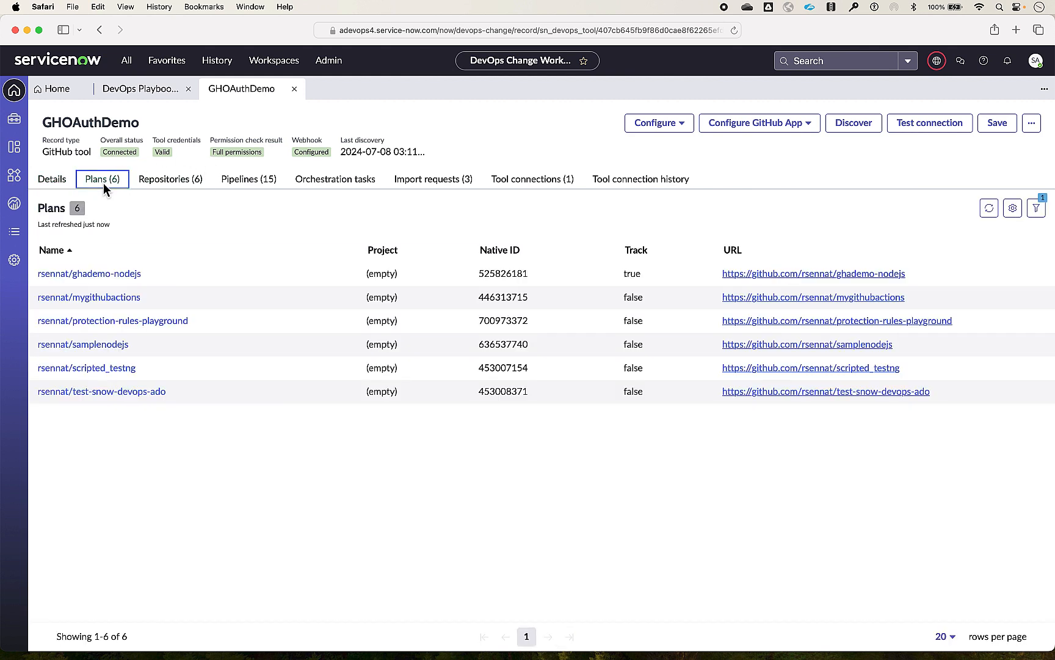
left_click(170, 178)
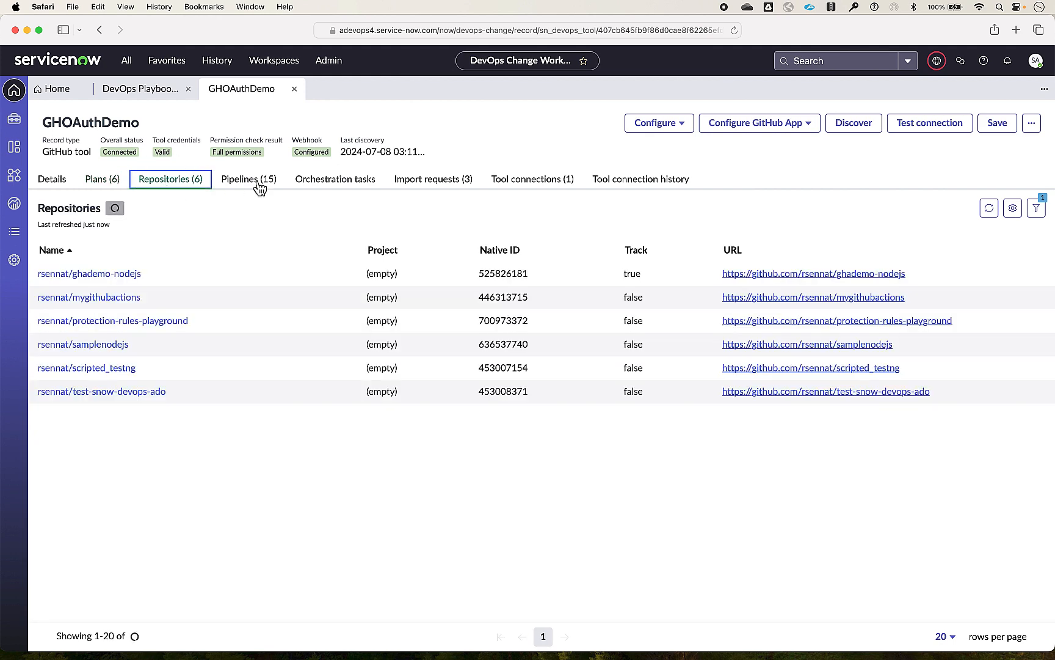
left_click(249, 179)
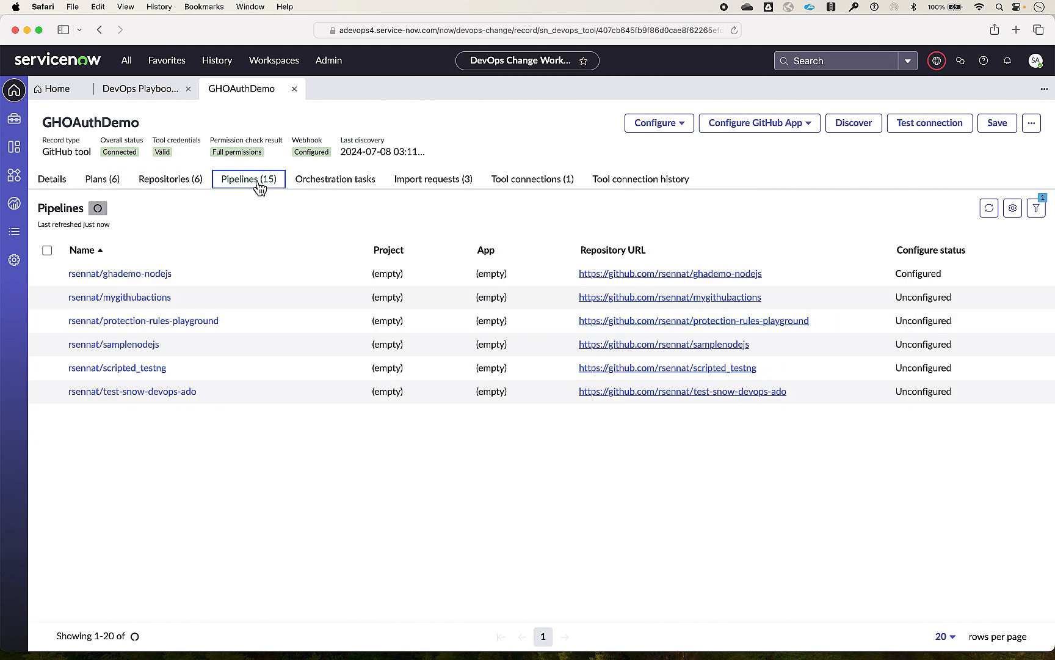
left_click(51, 179)
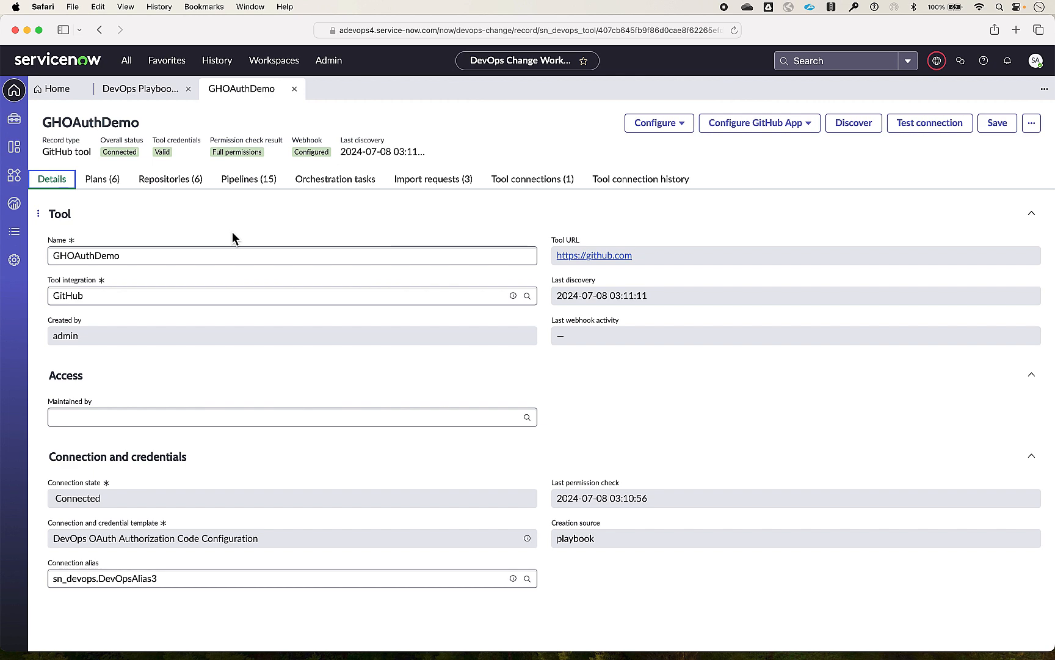